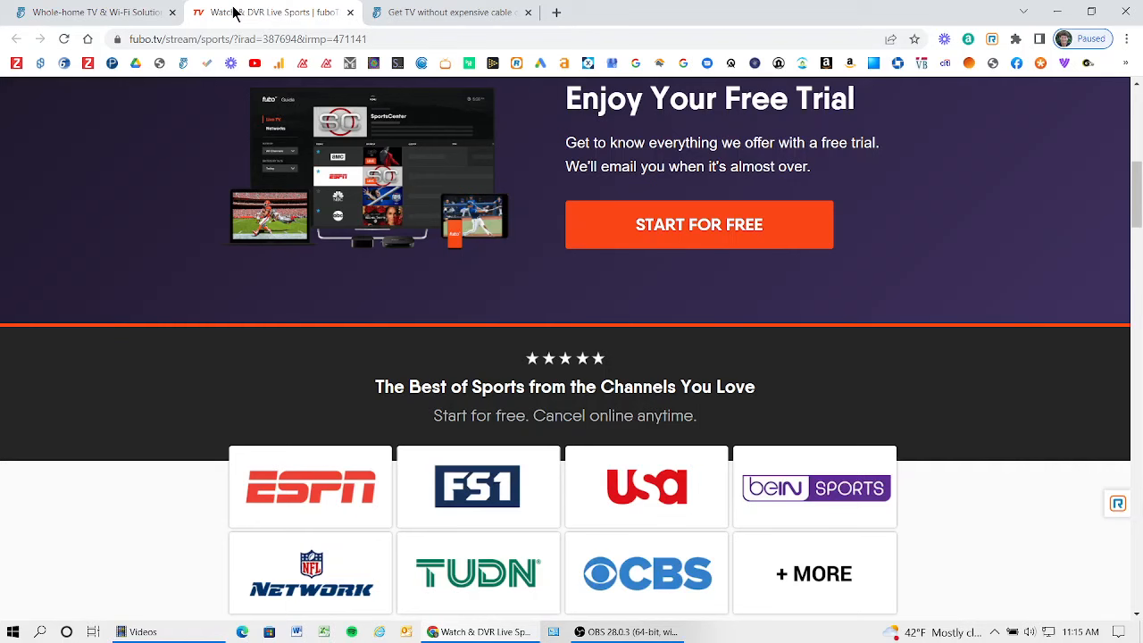
mouse_move(312, 284)
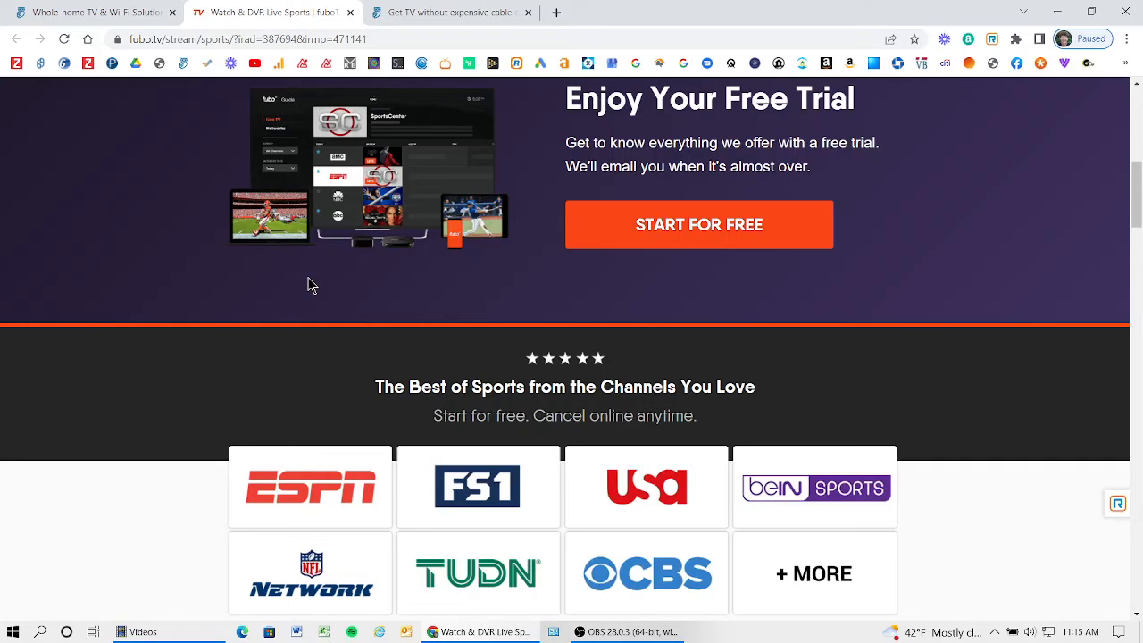
mouse_move(346, 313)
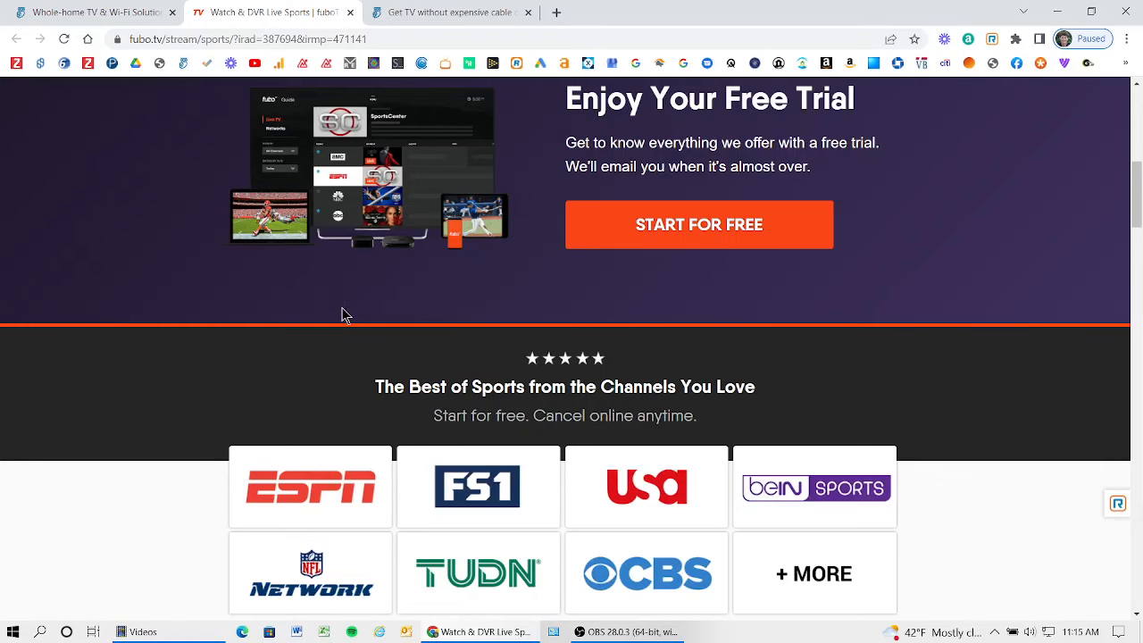
Step: Scroll the article, then return to the StreamWise tab with the Antenna/Philo/Sling/fuboTV comparison
scroll(down, 3)
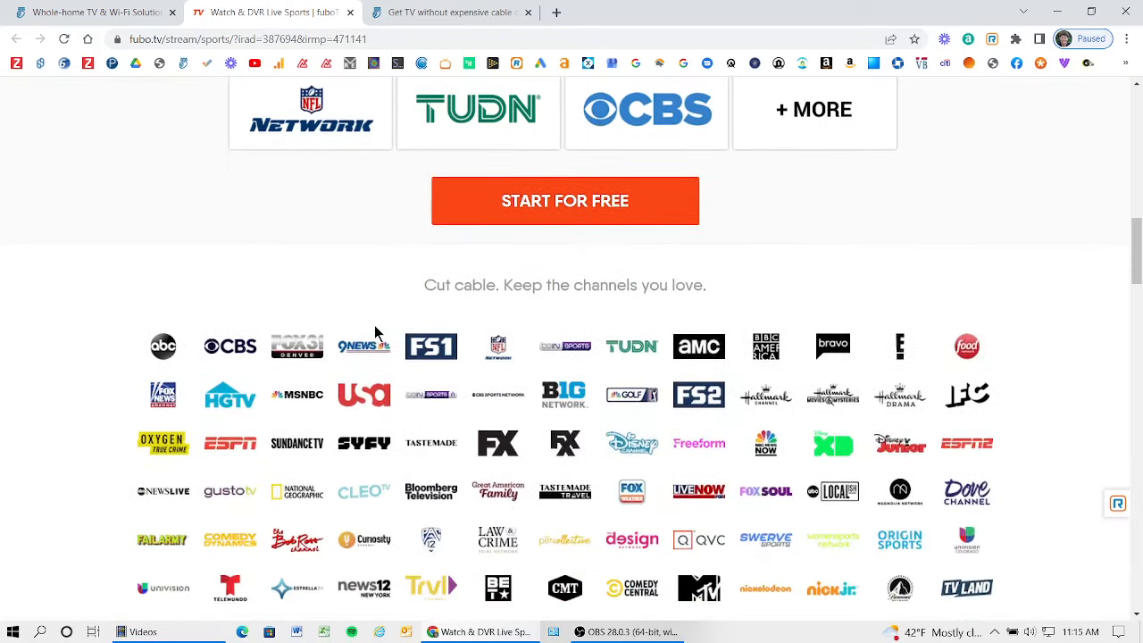
scroll(down, 3)
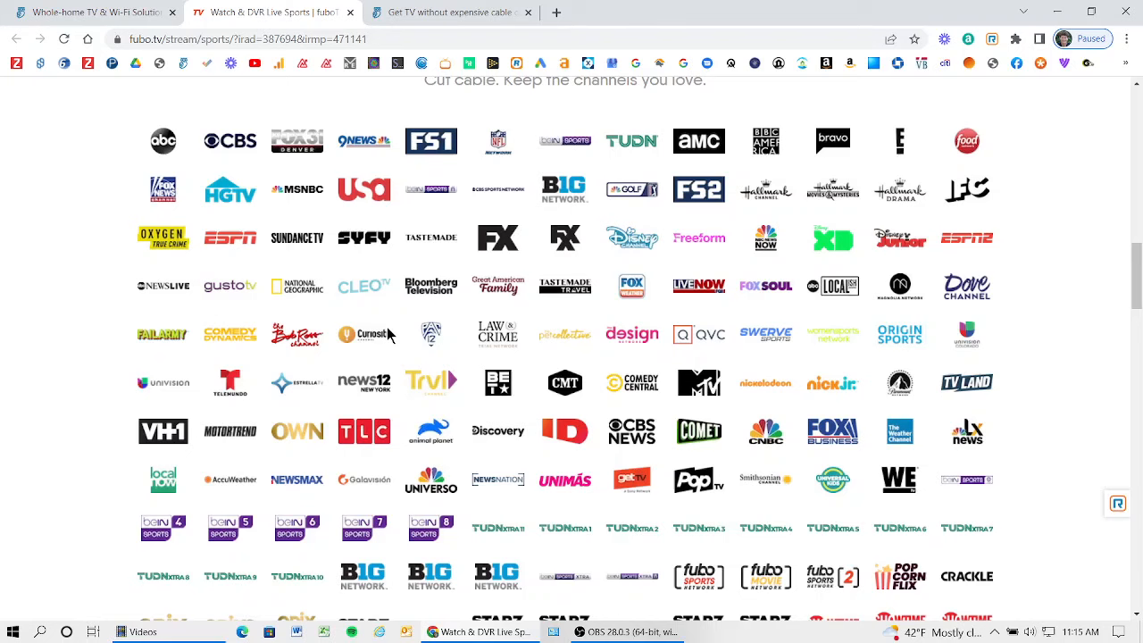
mouse_move(619, 317)
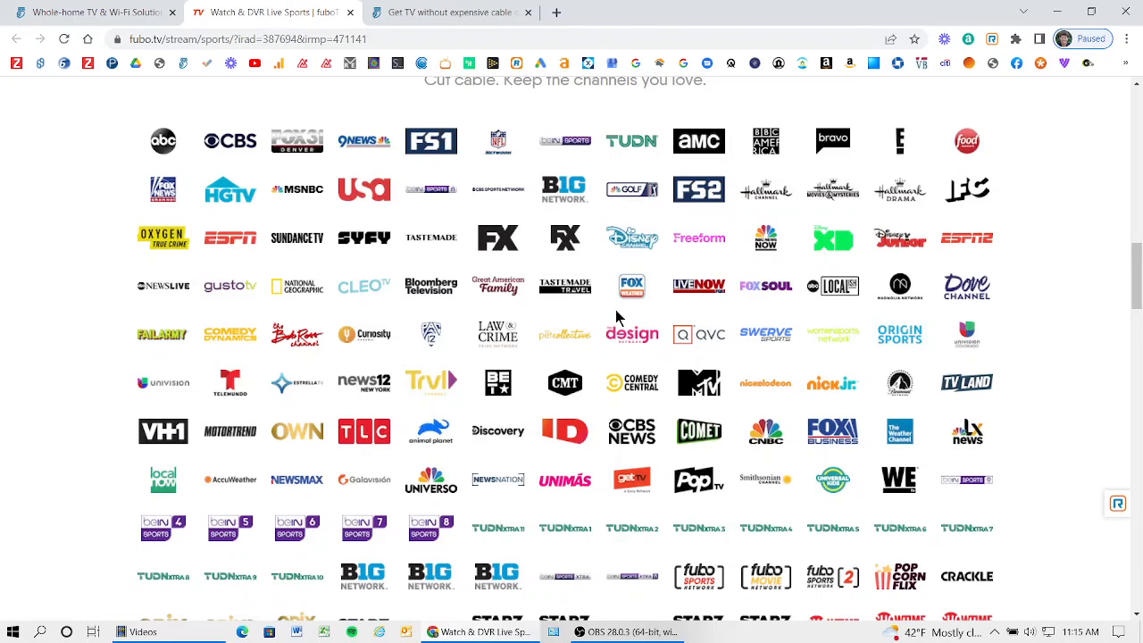
scroll(down, 3)
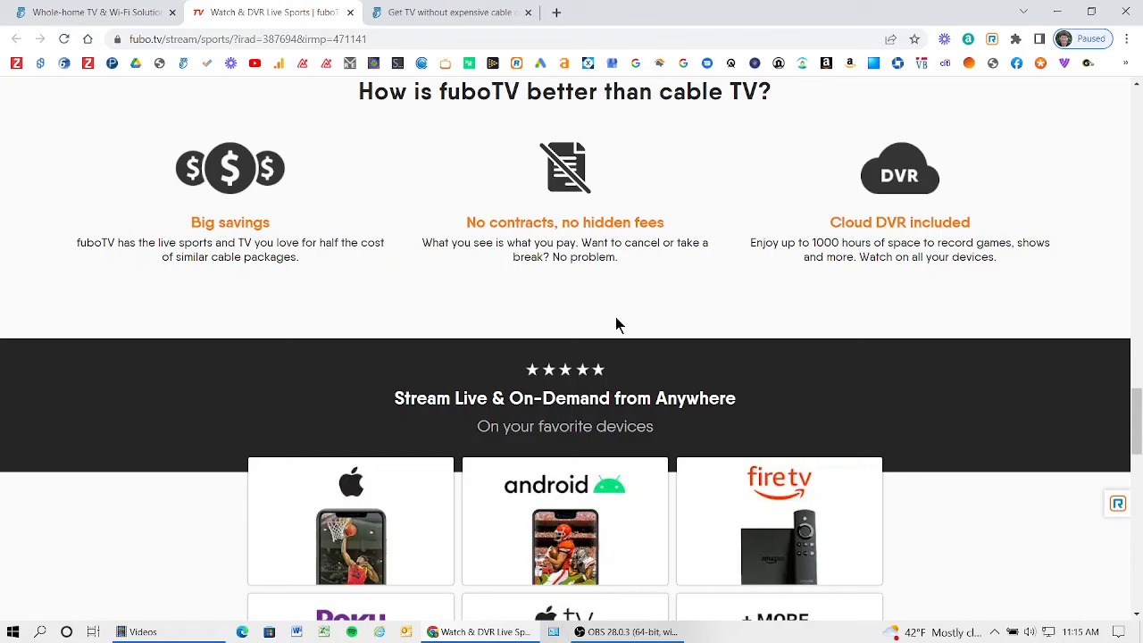
mouse_move(444, 264)
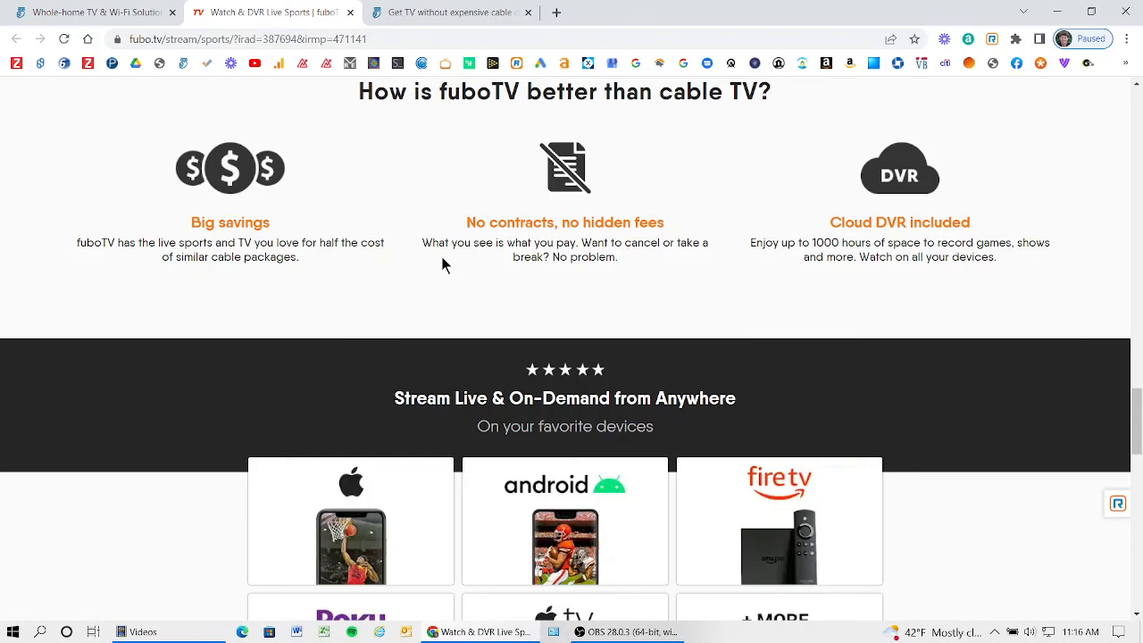
scroll(down, 3)
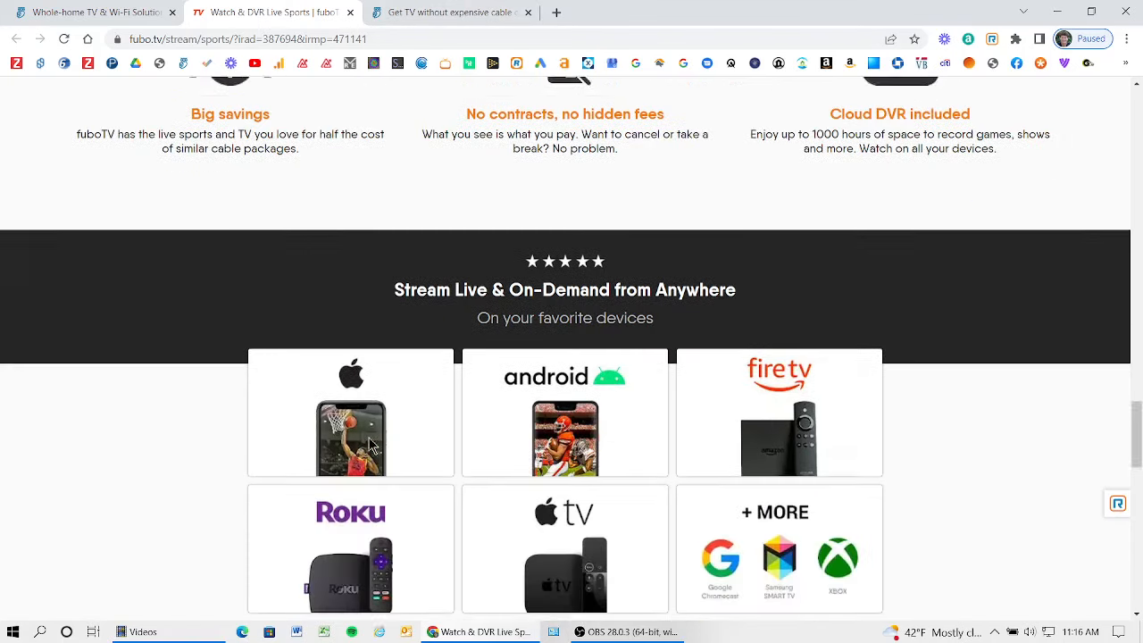
scroll(down, 3)
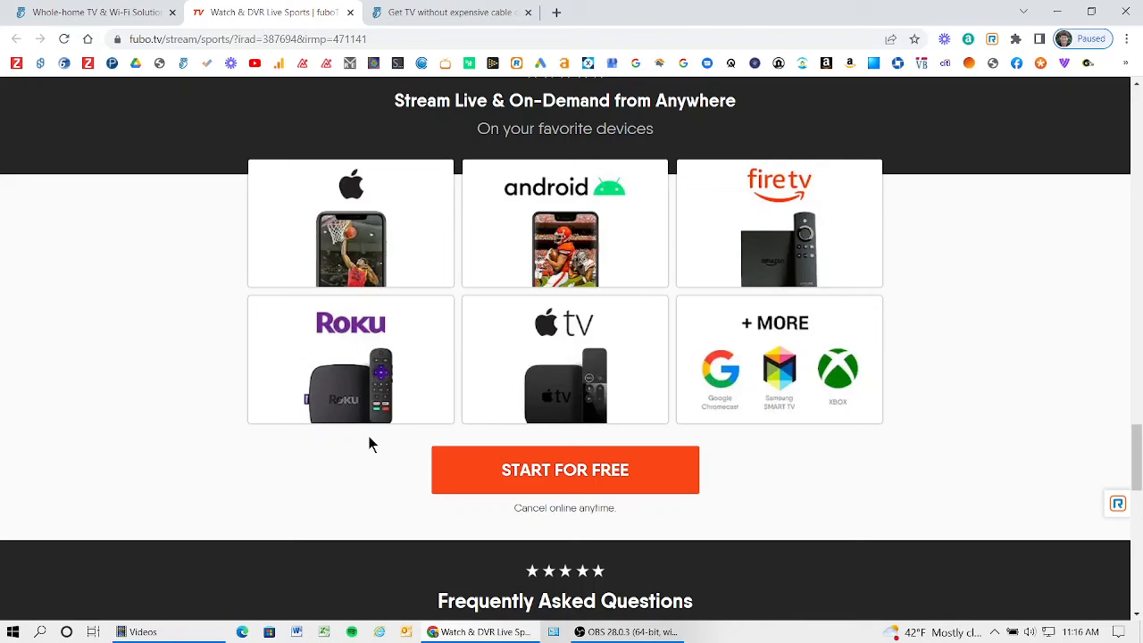
mouse_move(406, 269)
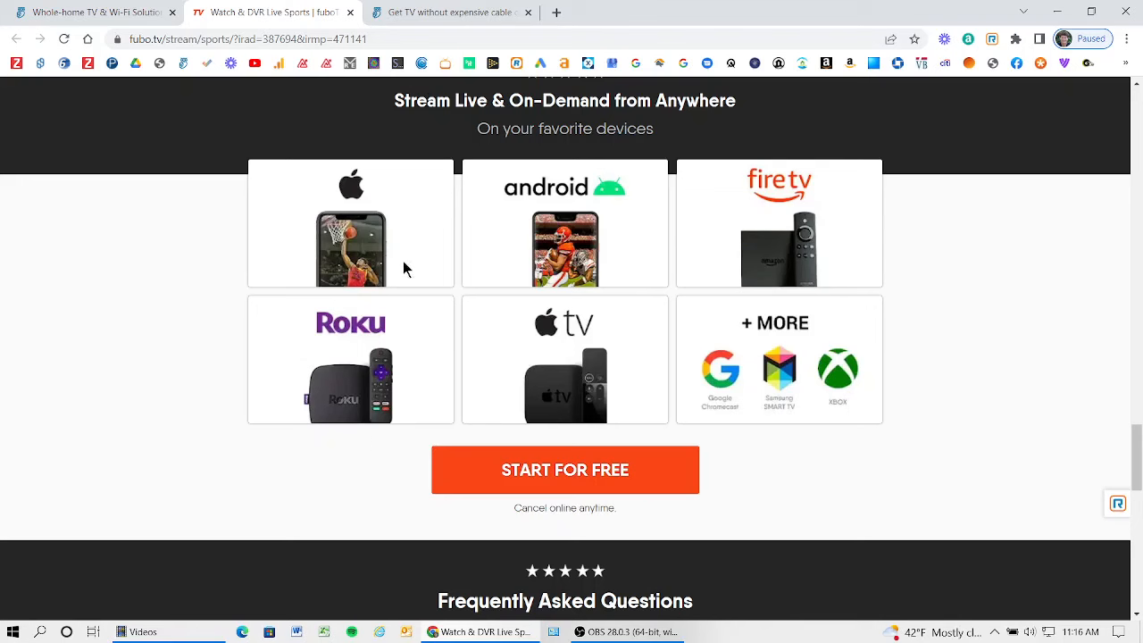
mouse_move(534, 344)
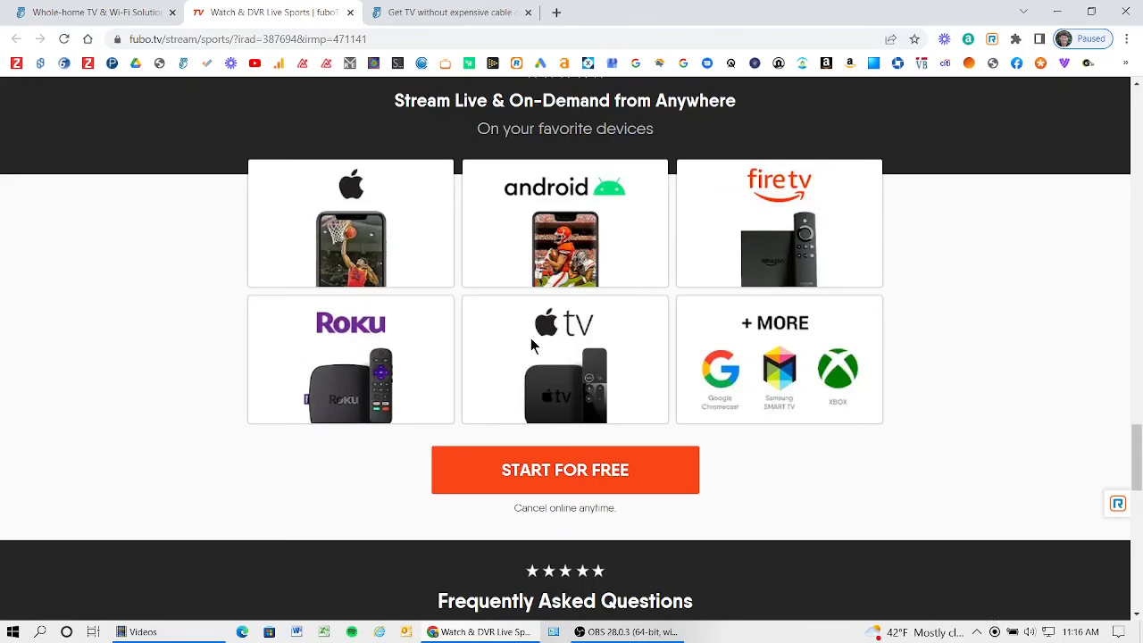
mouse_move(549, 346)
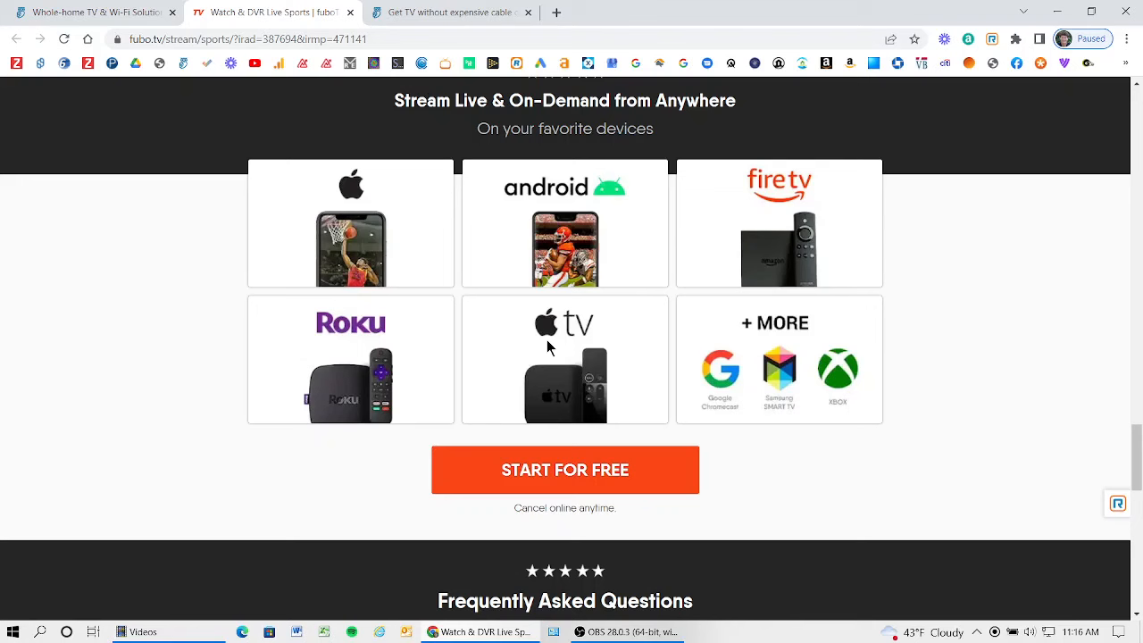
mouse_move(822, 417)
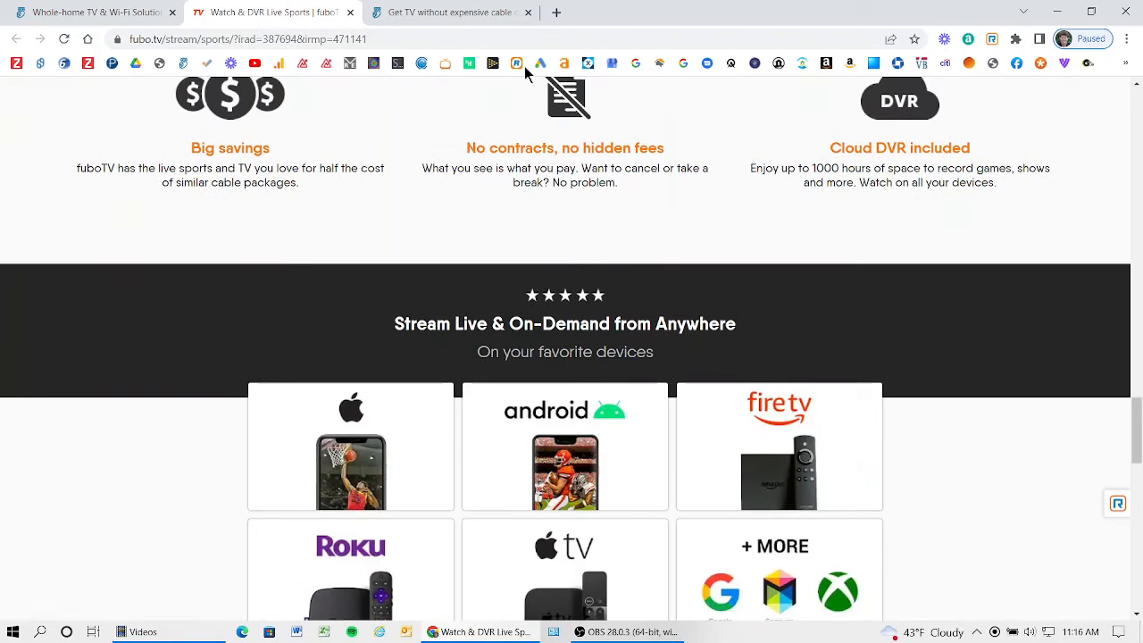
click(451, 12)
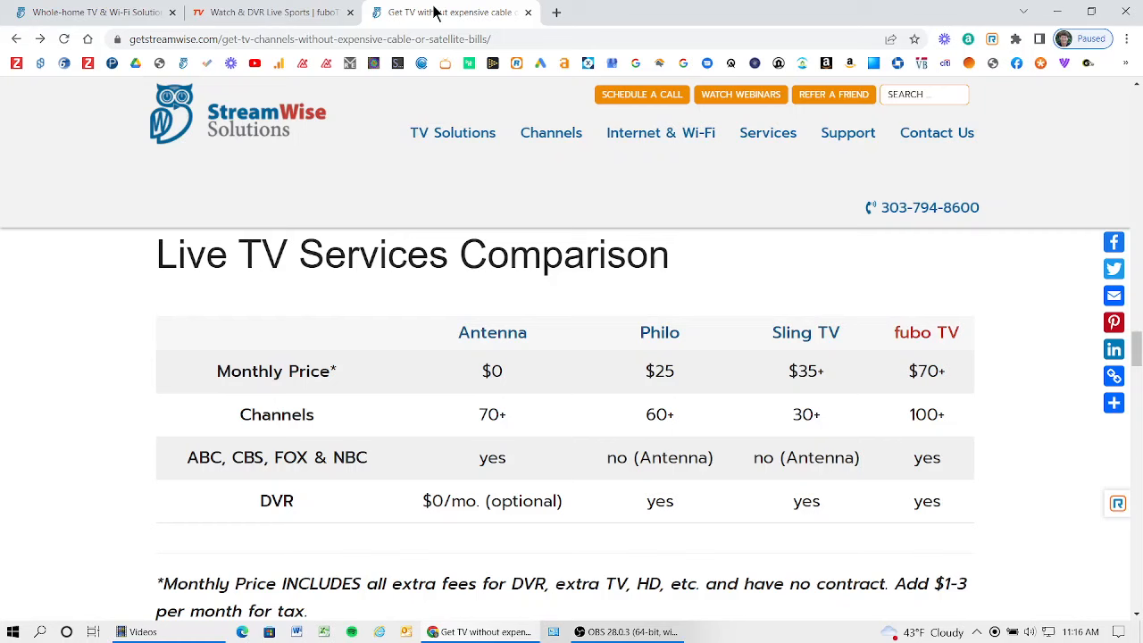
mouse_move(502, 254)
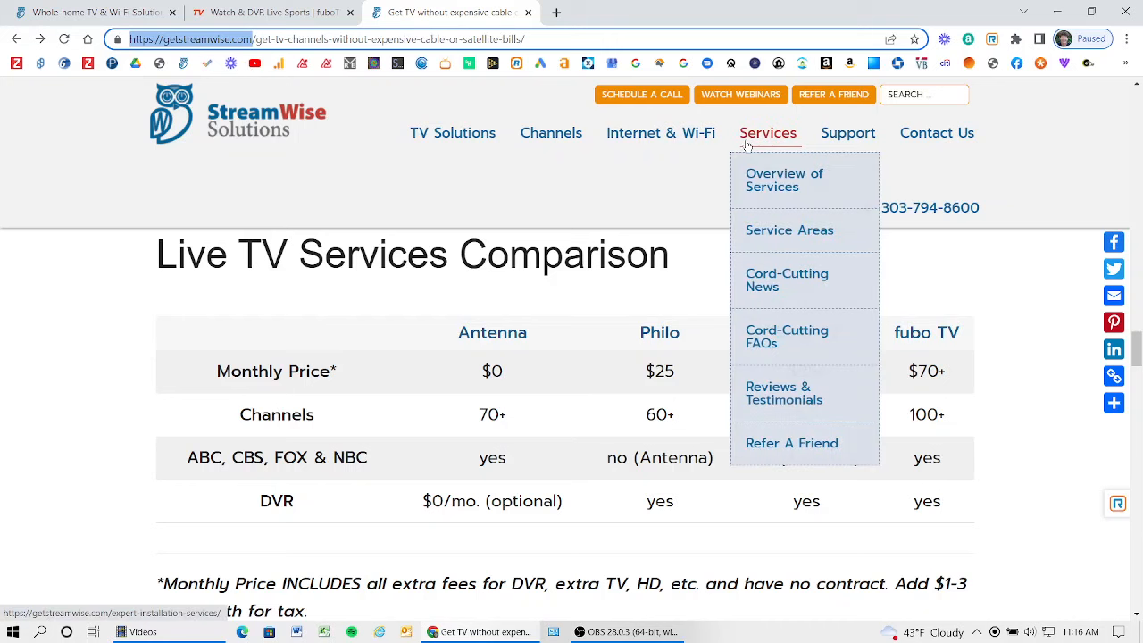
mouse_move(764, 286)
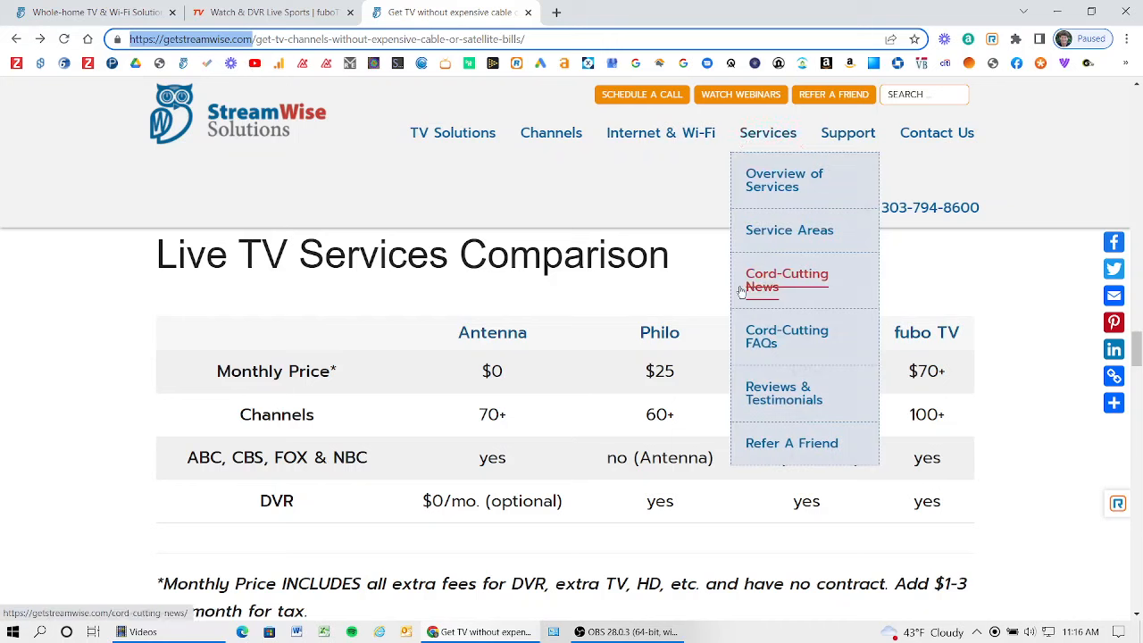
mouse_move(753, 274)
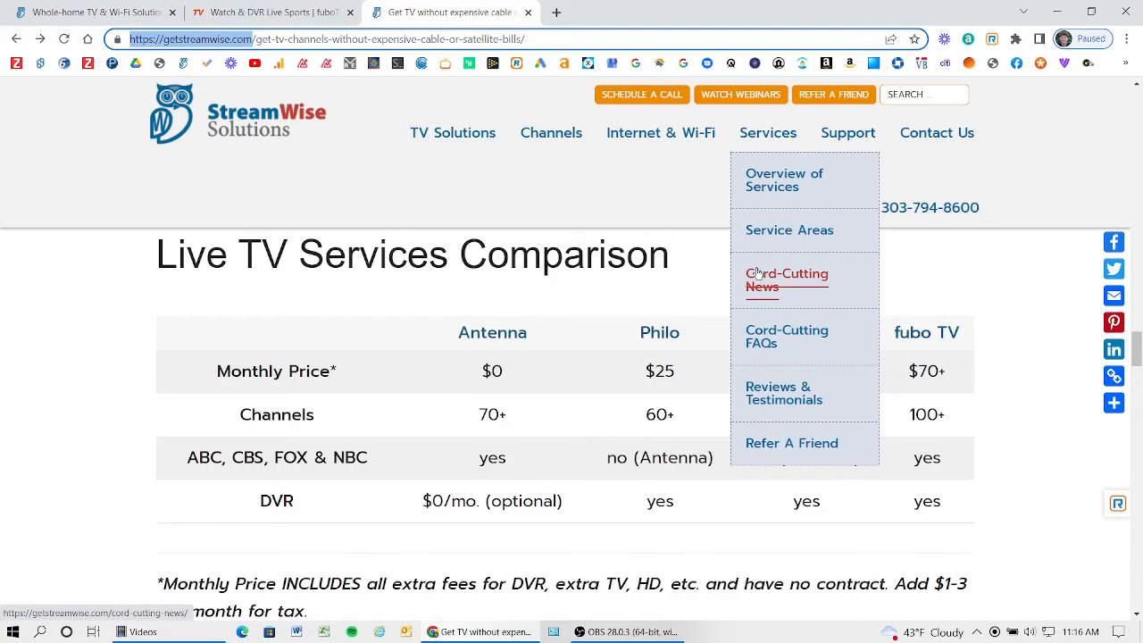
mouse_move(986, 287)
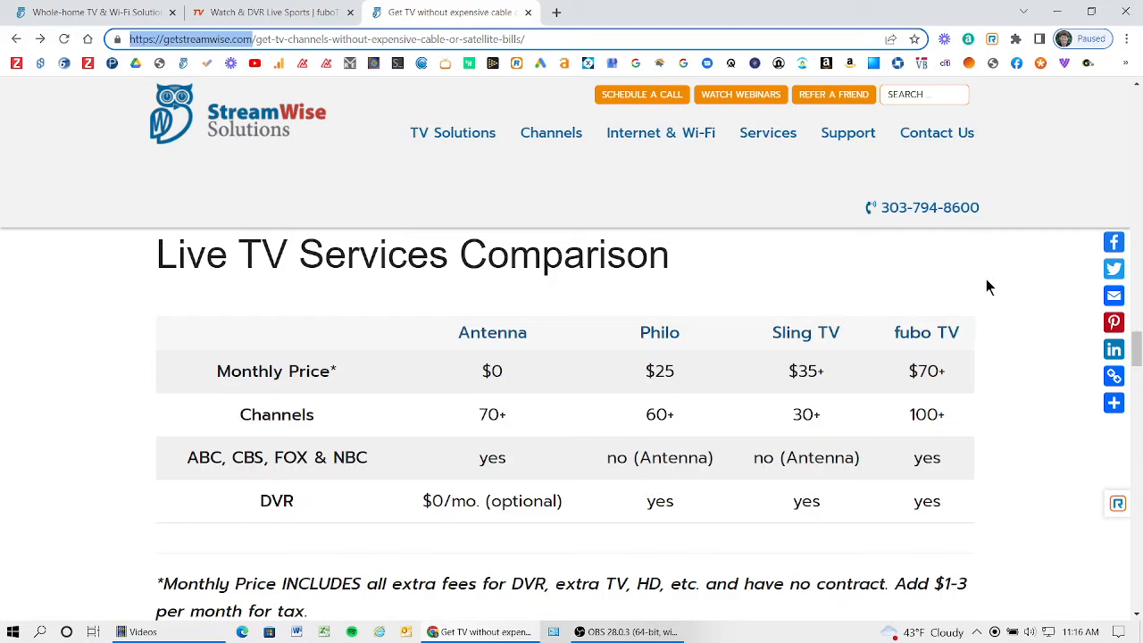
mouse_move(807, 299)
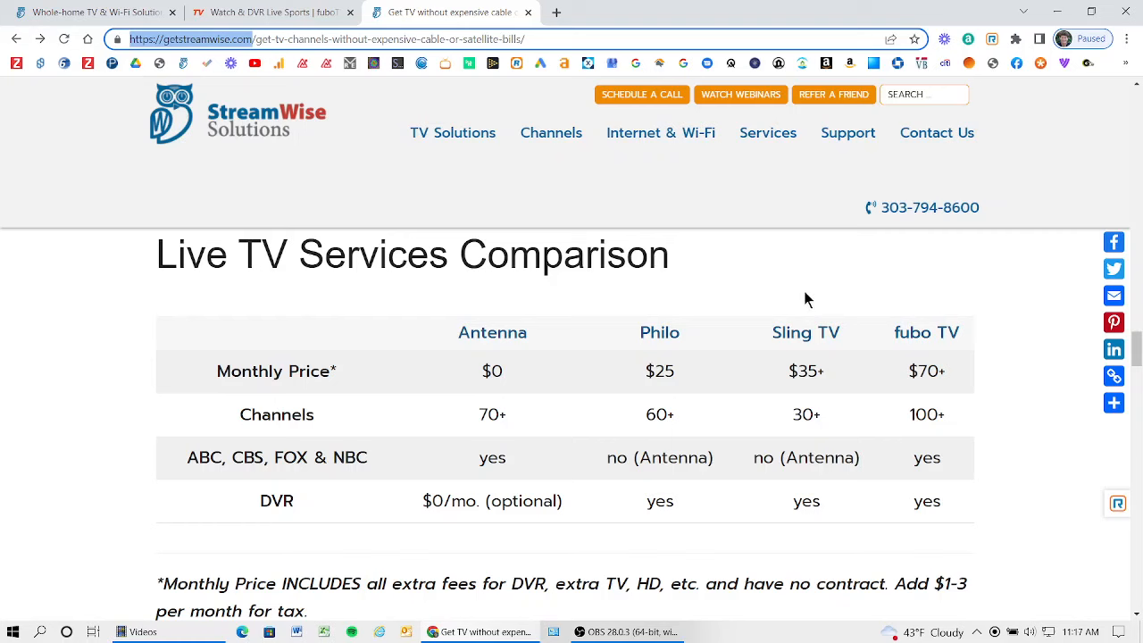
mouse_move(191, 260)
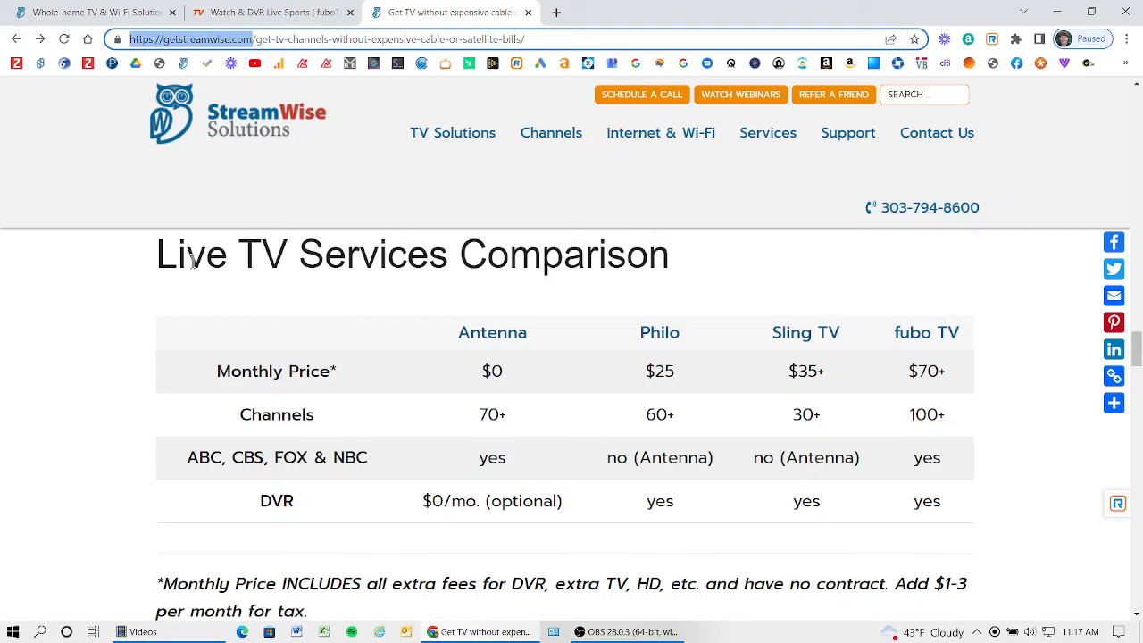
mouse_move(572, 339)
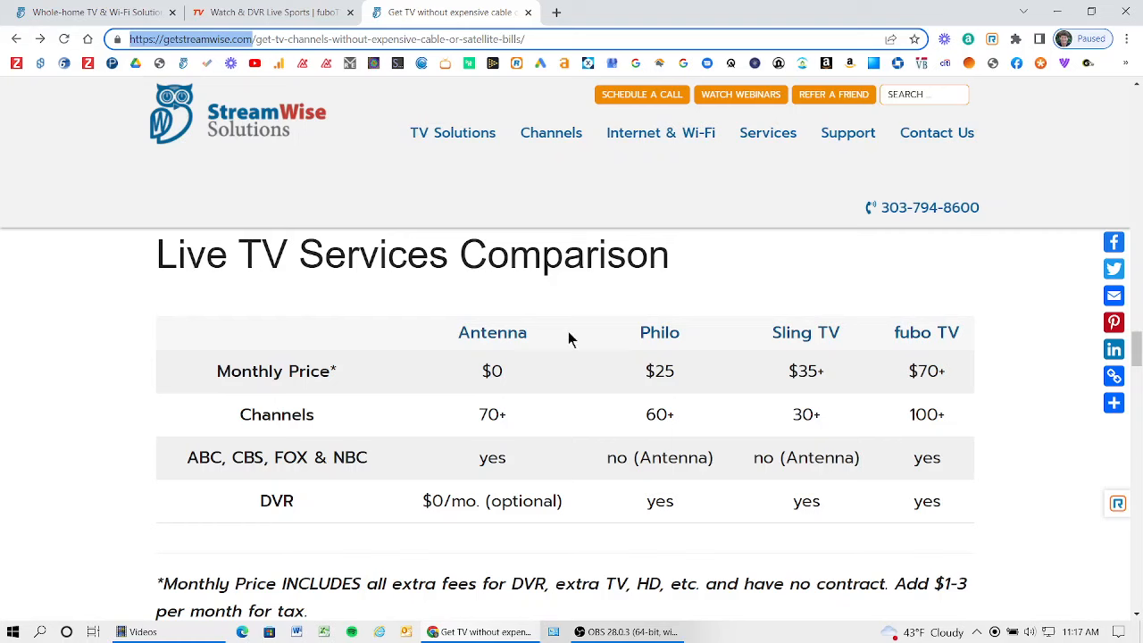
mouse_move(492, 332)
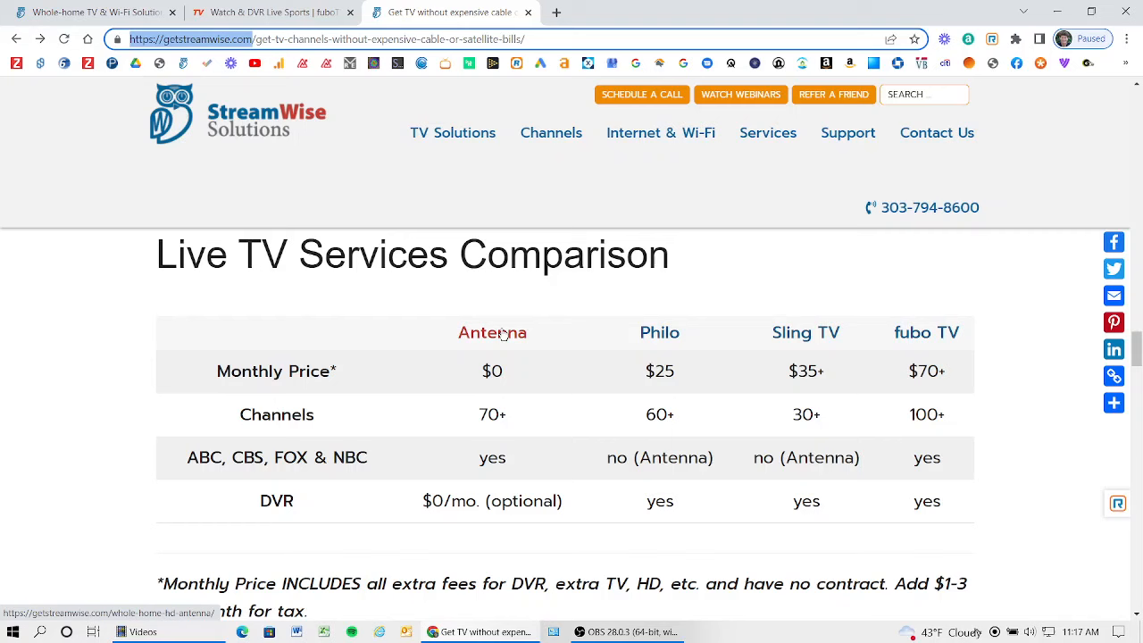
mouse_move(636, 370)
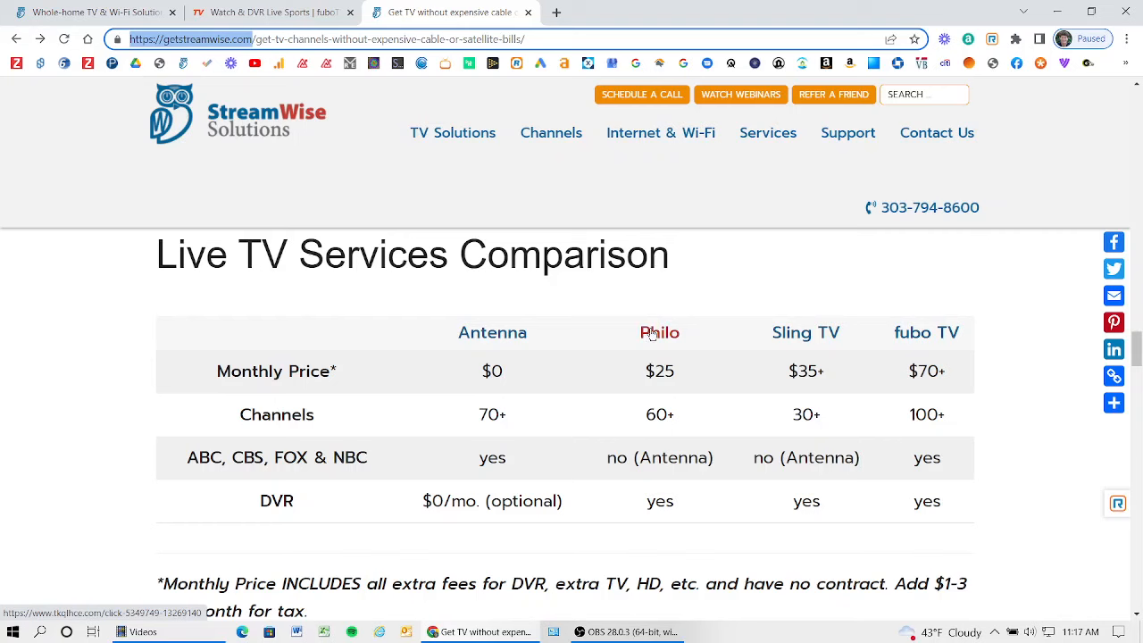
mouse_move(915, 332)
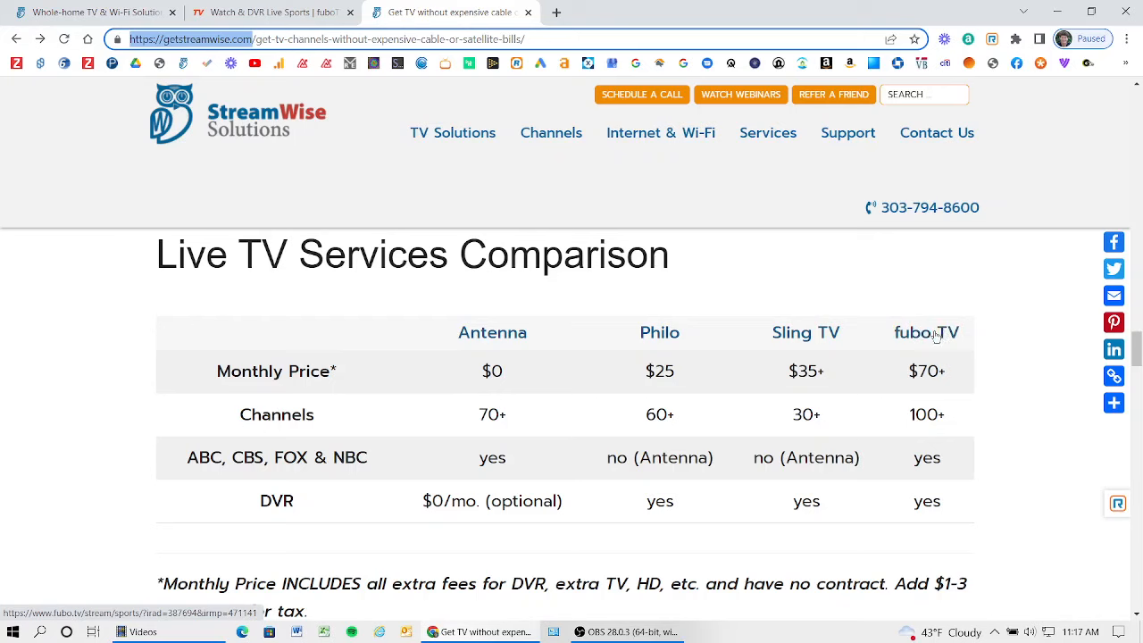
Step: Follow the comparison table's fuboTV link and start the 7-day free trial sign-up
click(927, 334)
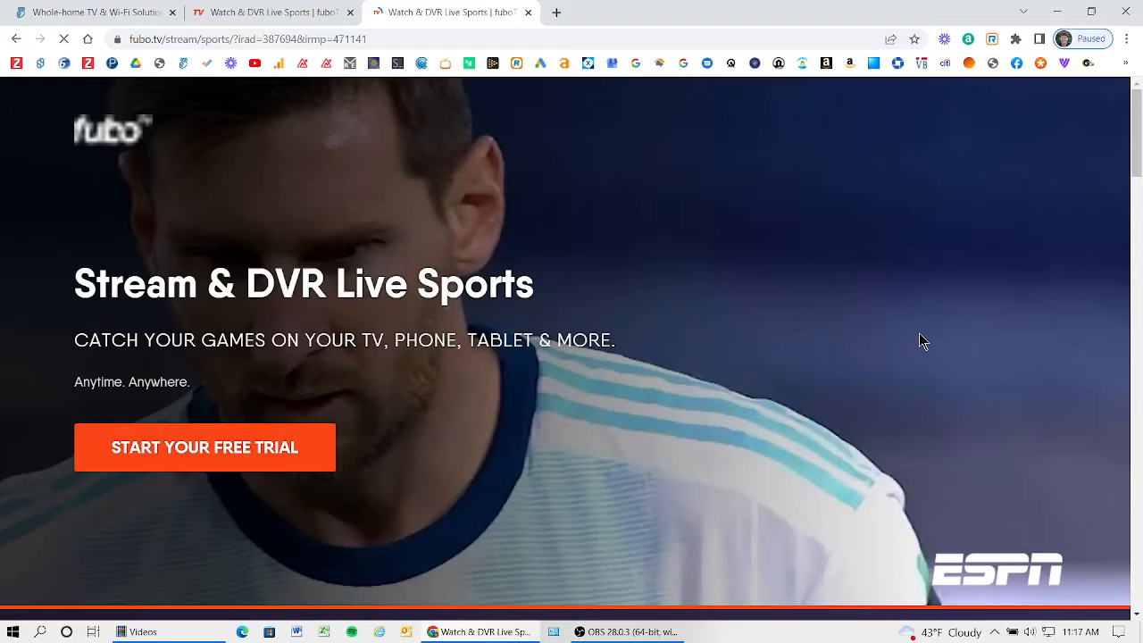
scroll(down, 3)
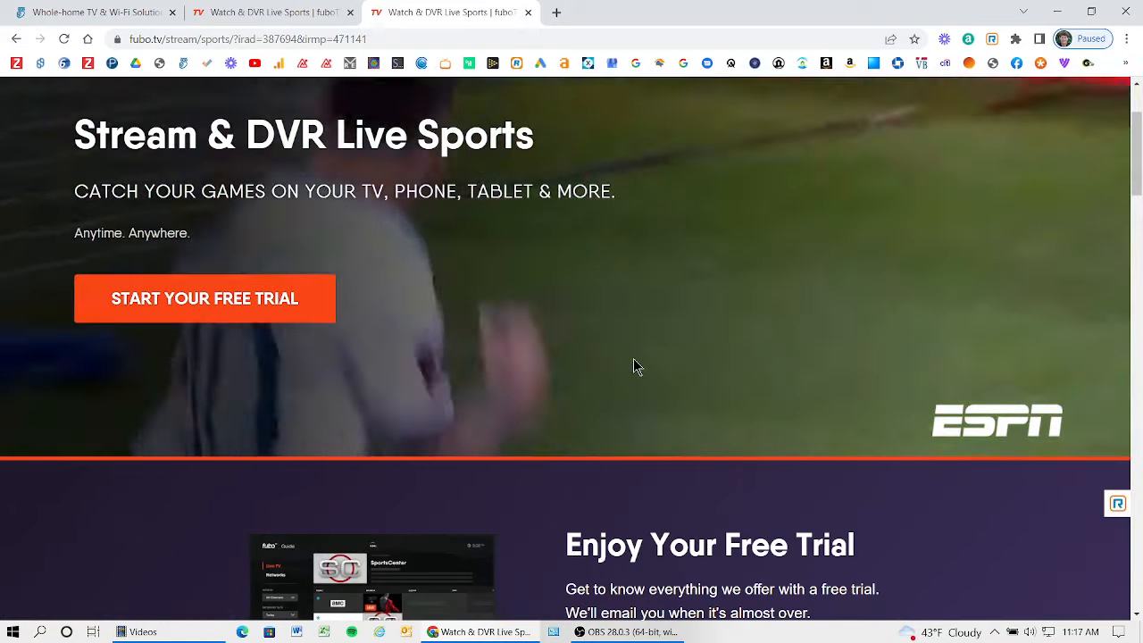
scroll(down, 3)
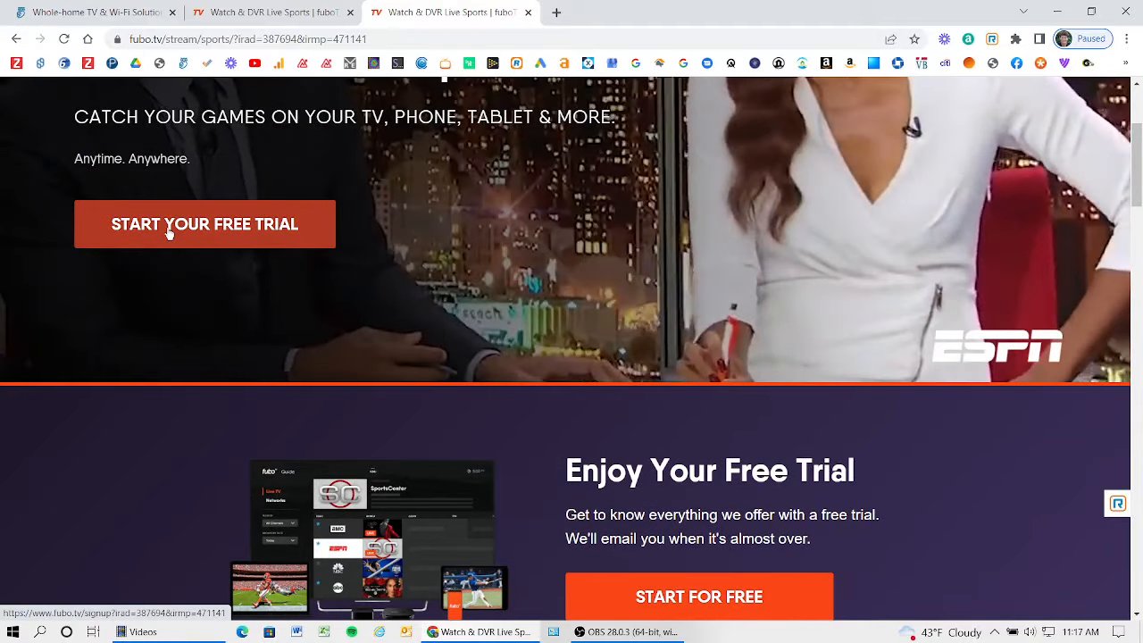
click(205, 223)
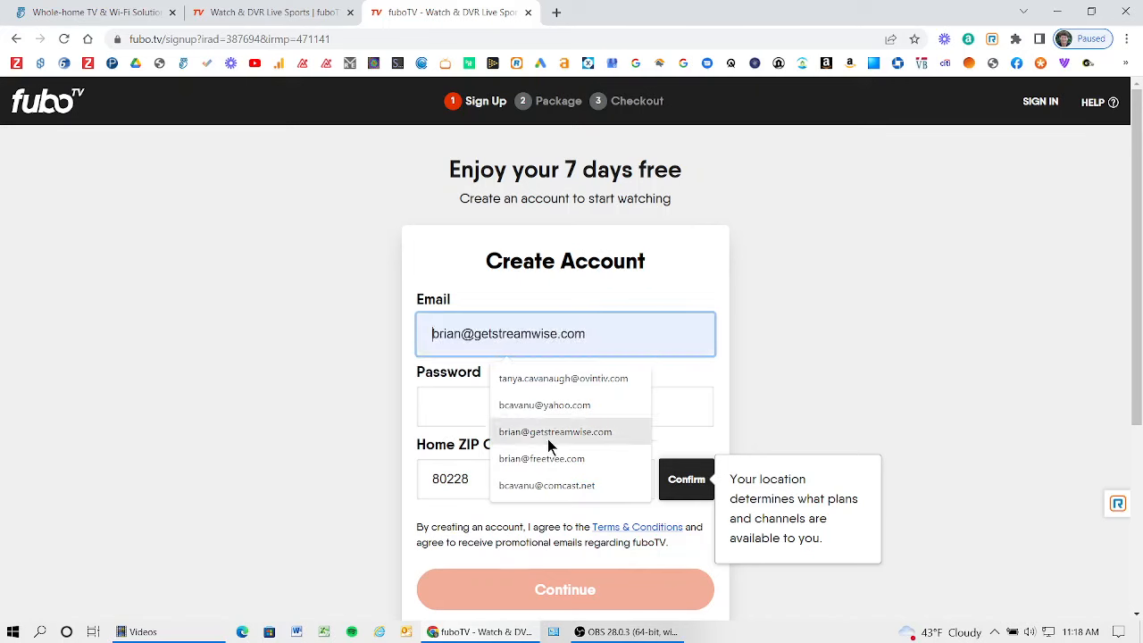
Step: Fill in the saved email and a password, confirm the home ZIP, and submit
click(565, 406)
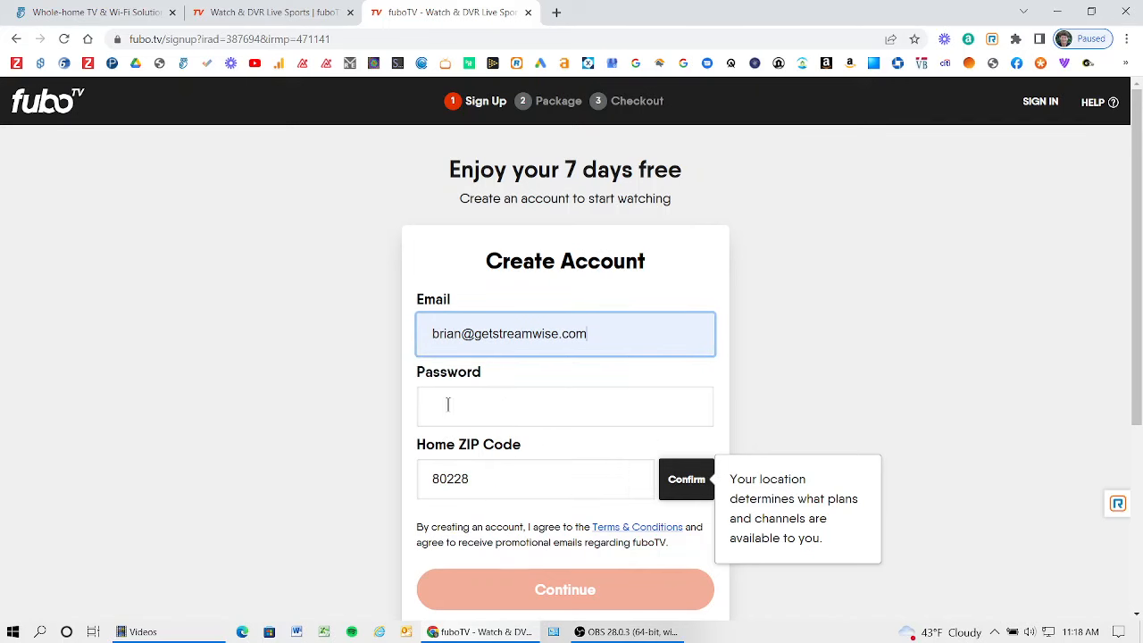
click(565, 405)
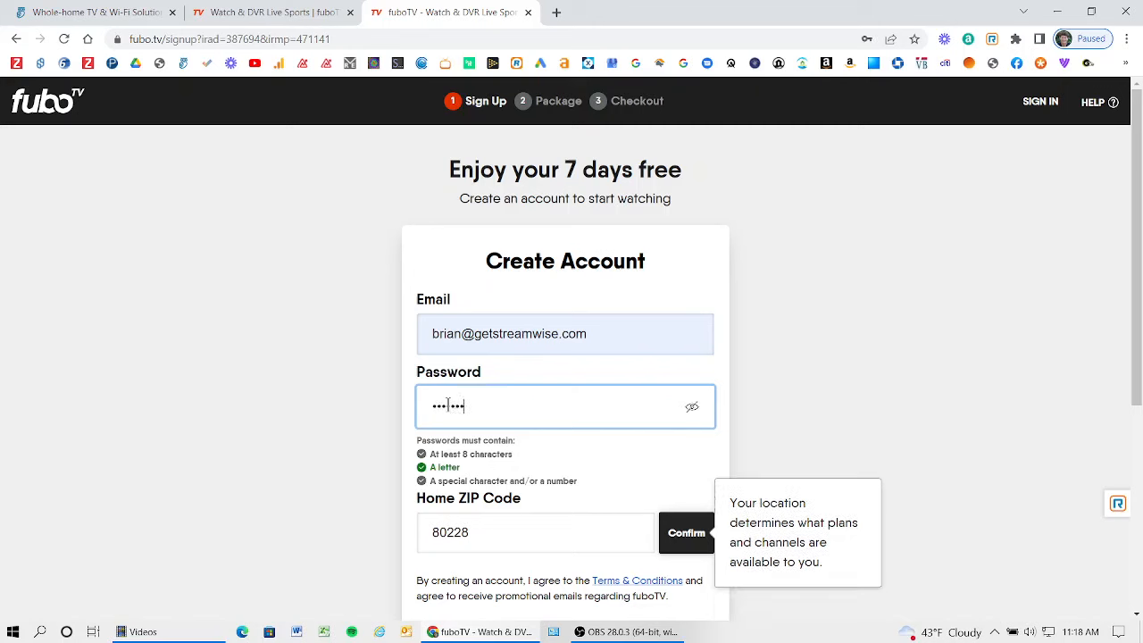
text(••)
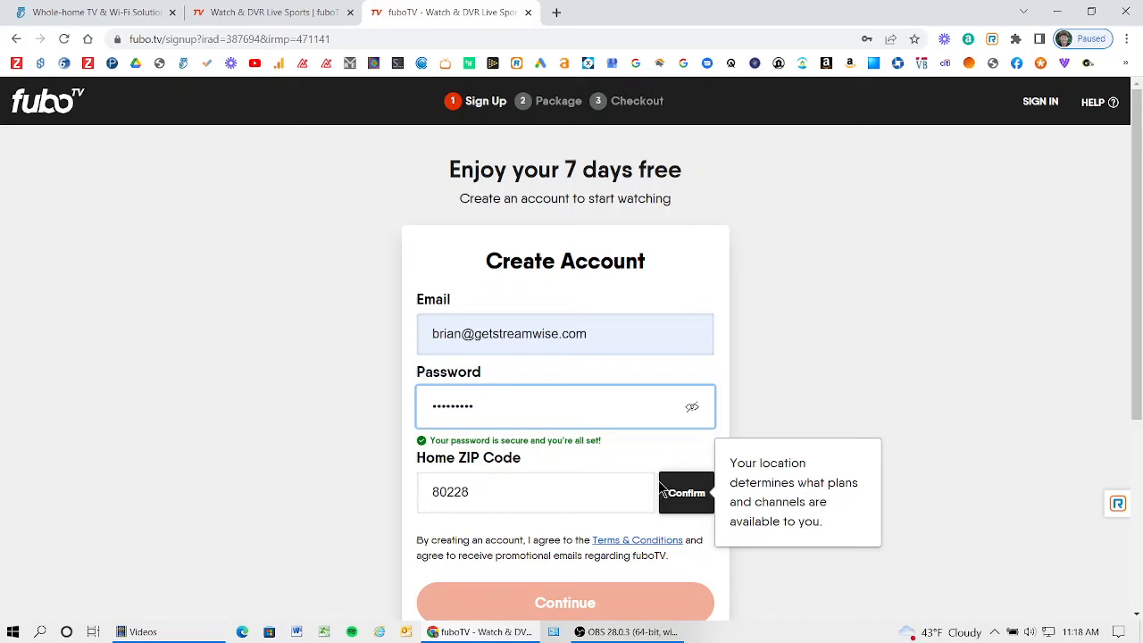
click(687, 492)
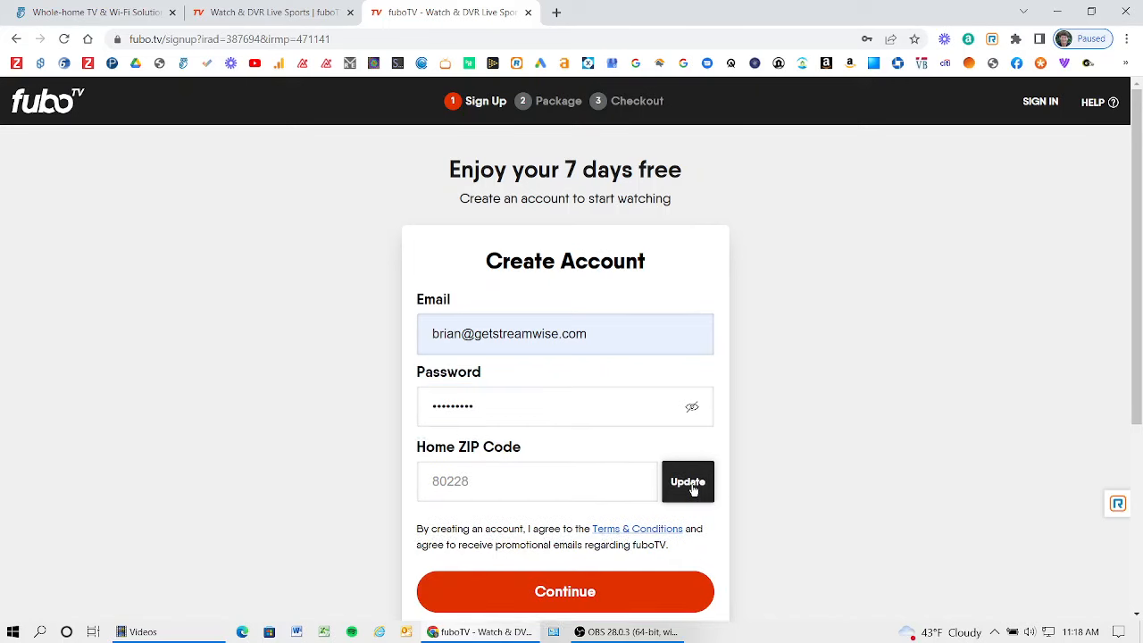
scroll(down, 3)
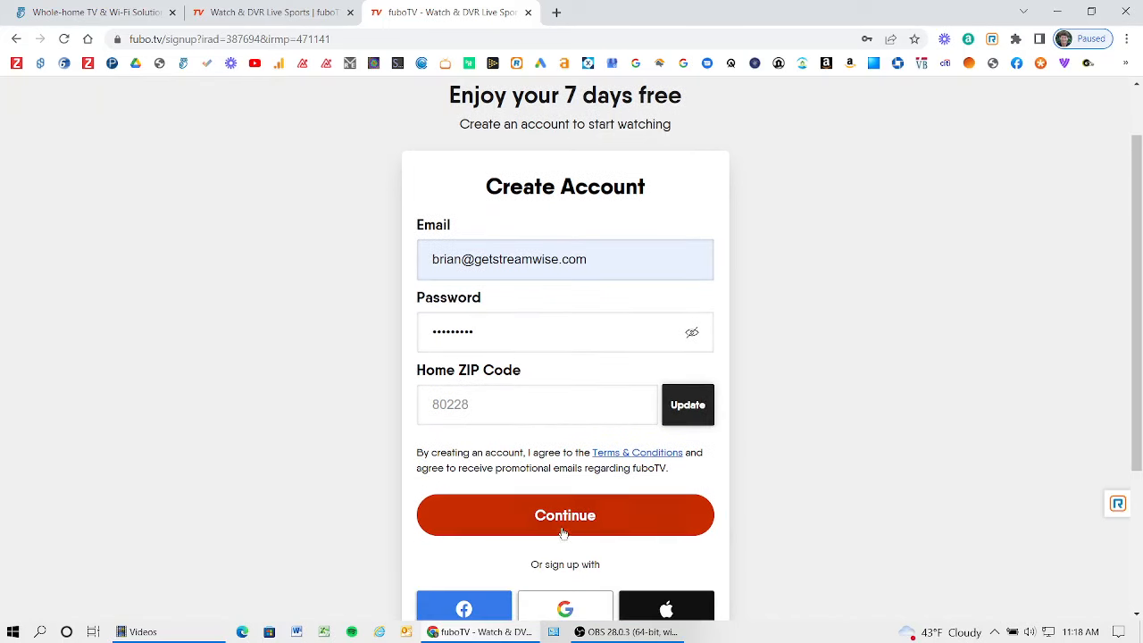
click(565, 516)
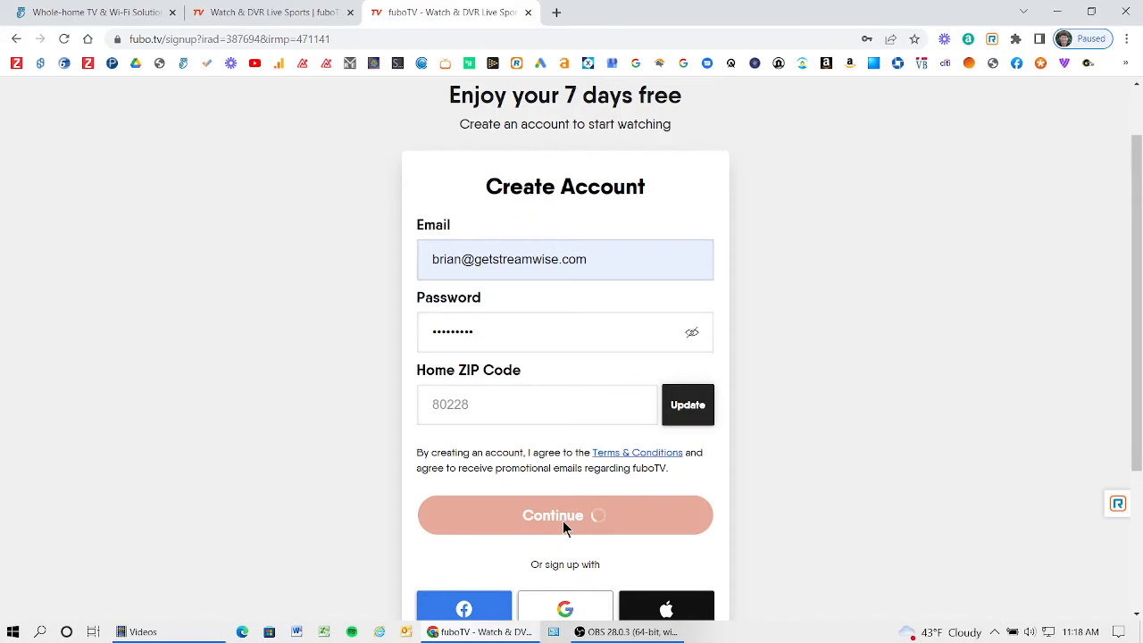
click(565, 515)
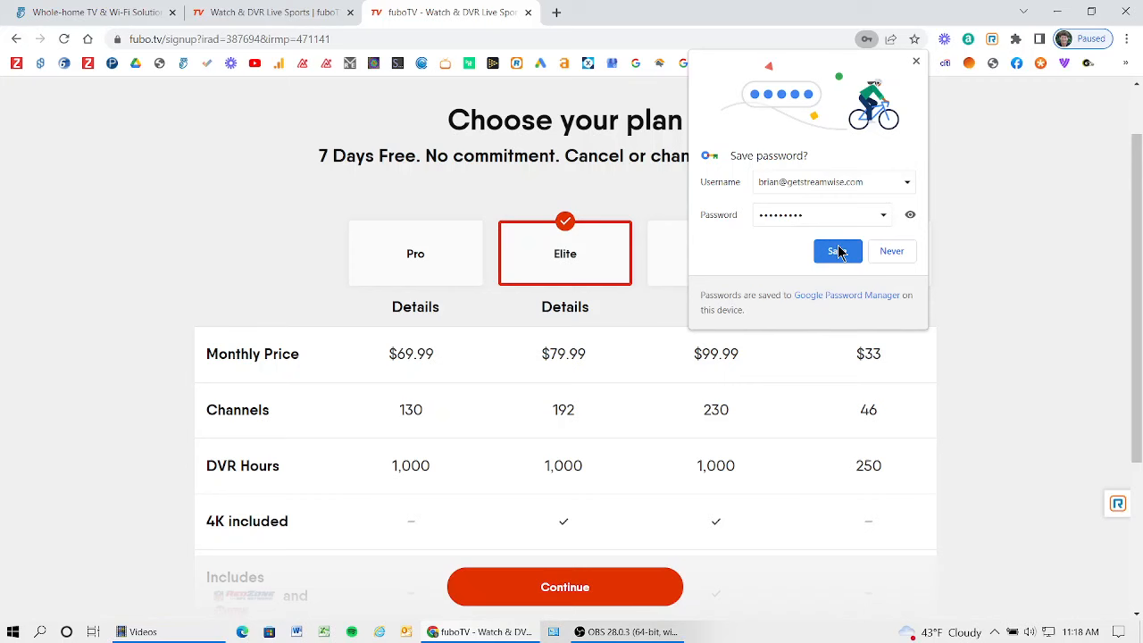
Step: Save the password in Chrome, select the Pro plan, and review the tier comparison
click(837, 251)
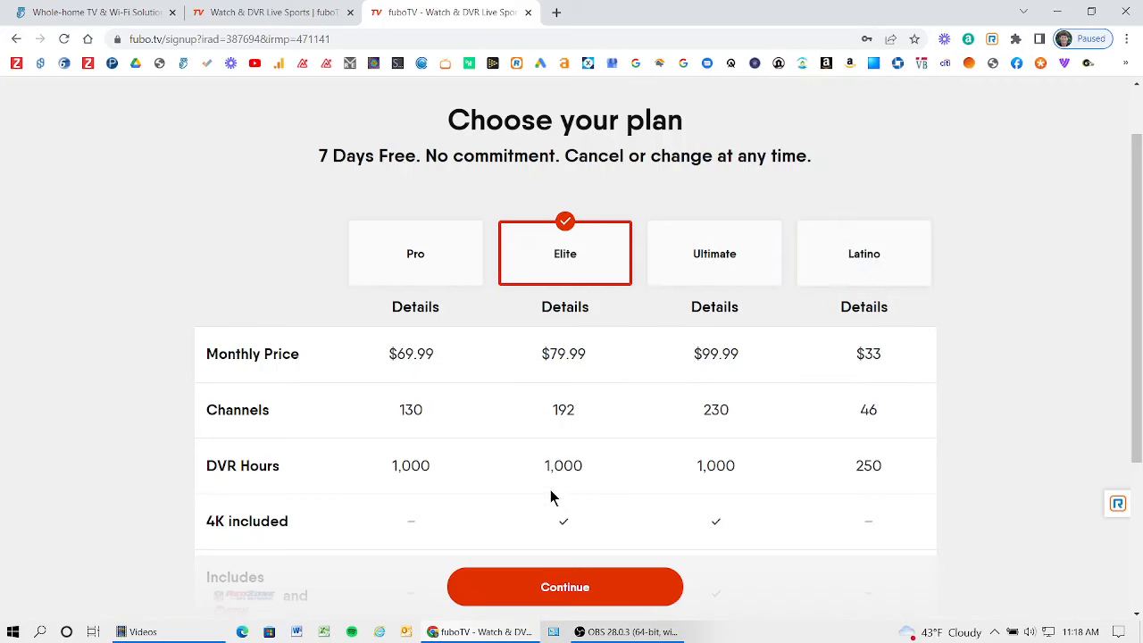
mouse_move(837, 357)
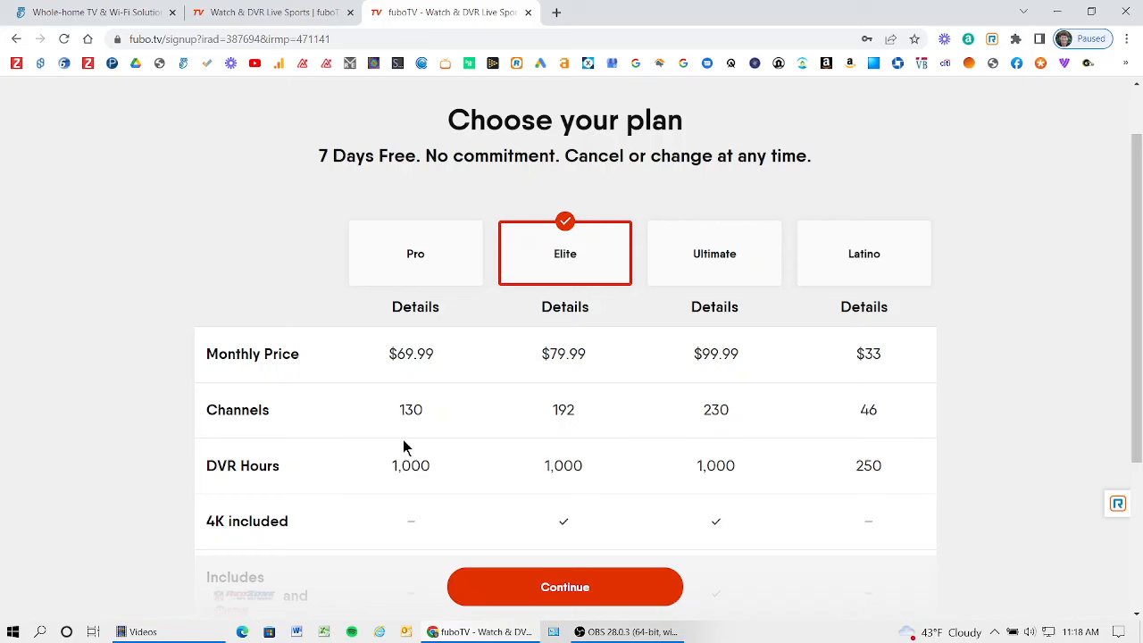
click(415, 253)
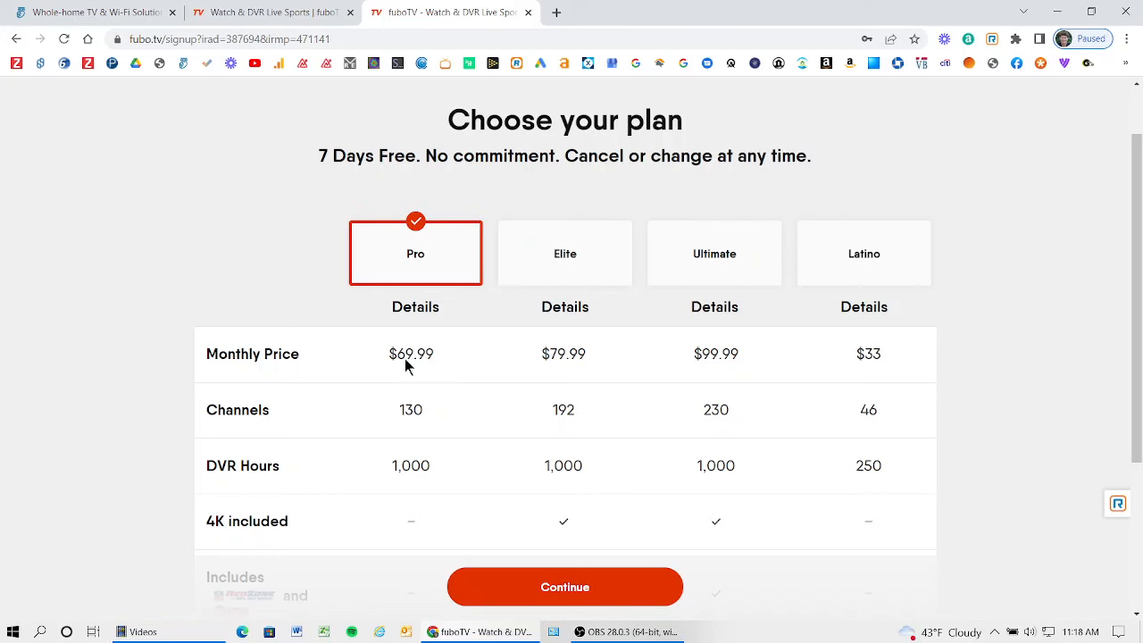
scroll(down, 3)
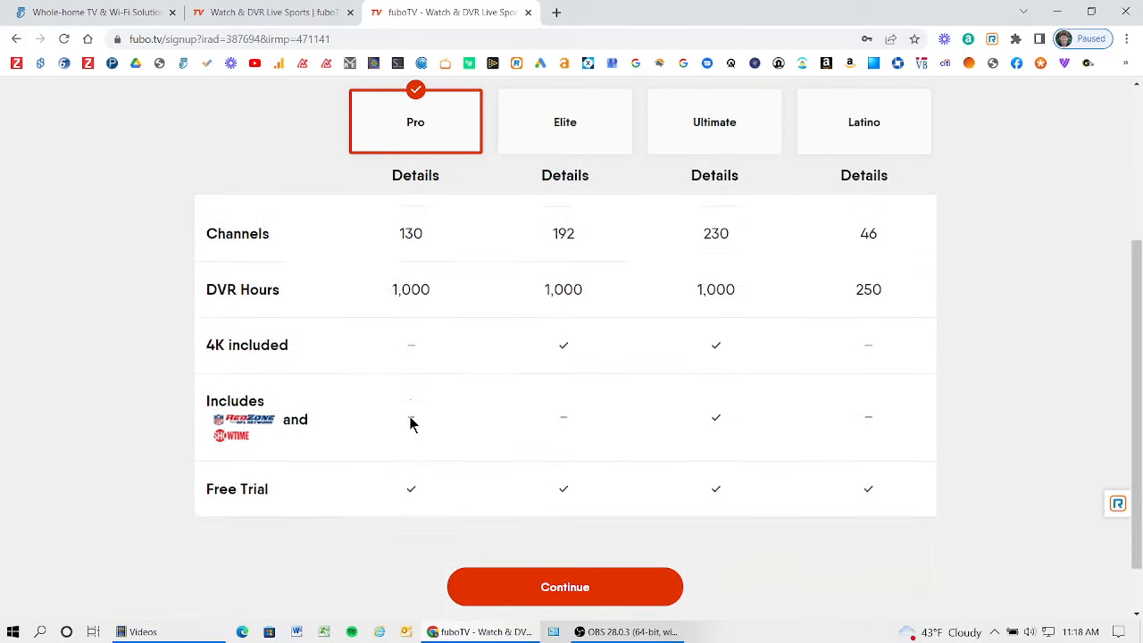
scroll(down, 3)
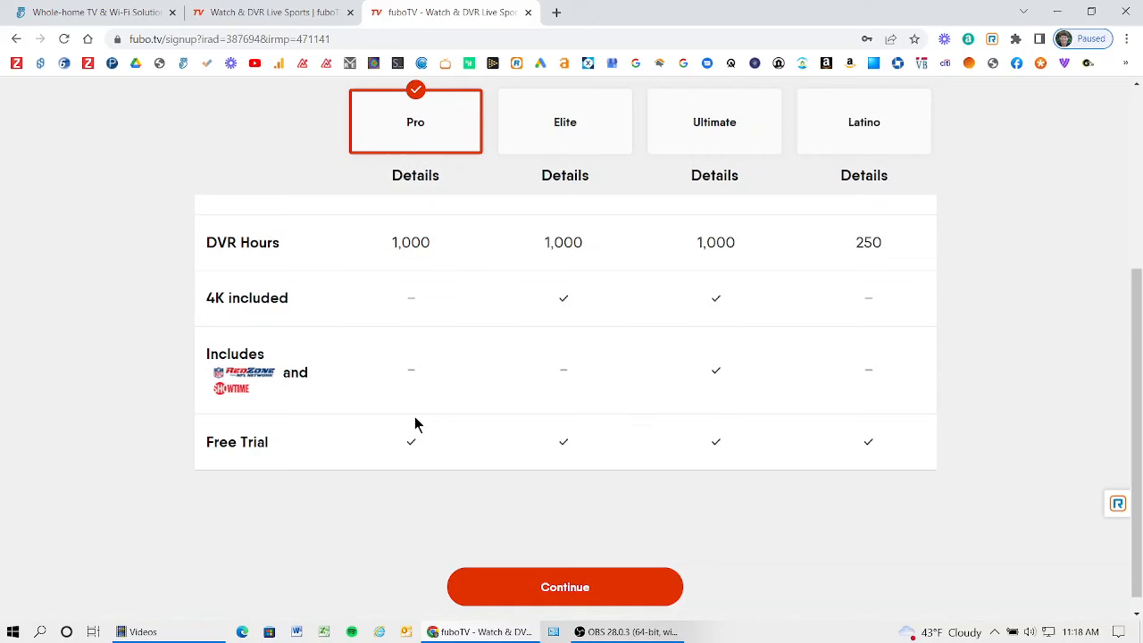
mouse_move(625, 413)
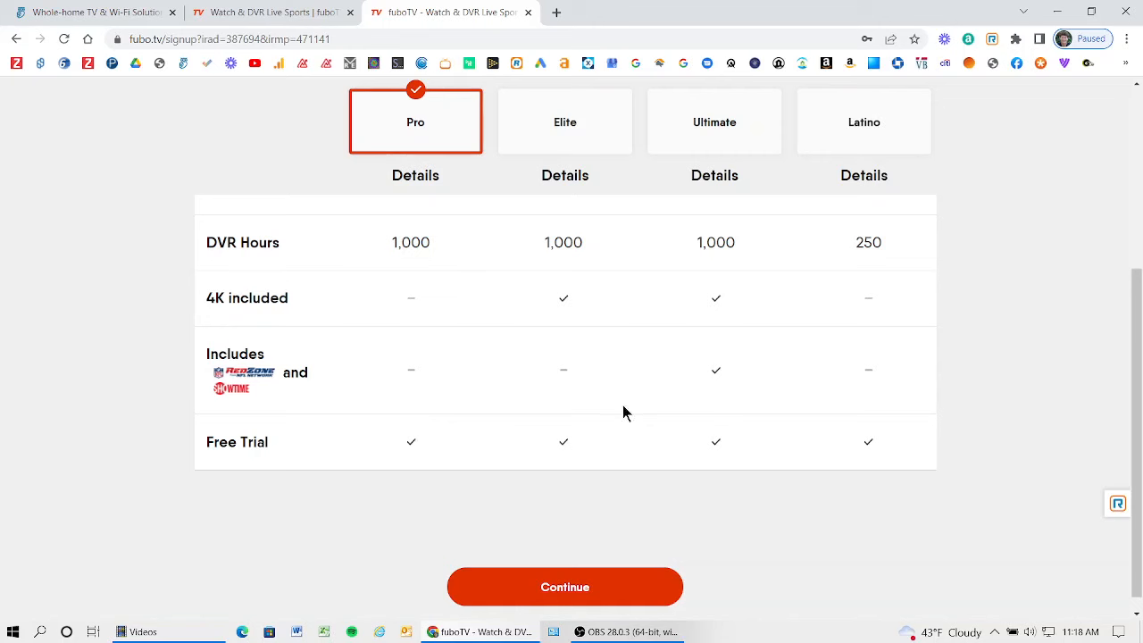
mouse_move(525, 320)
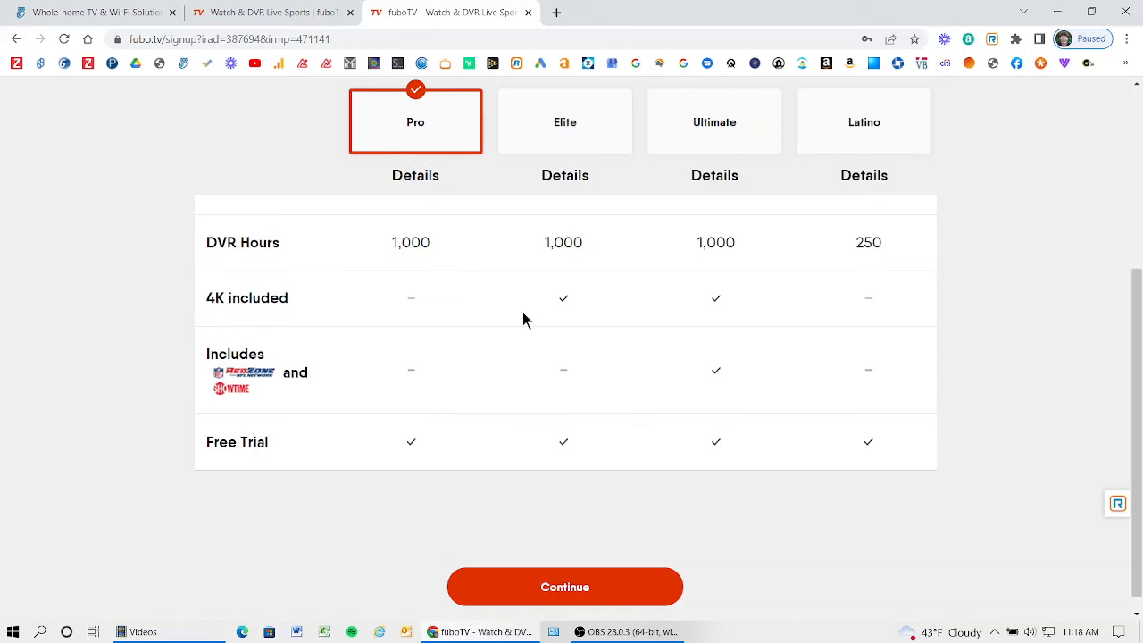
mouse_move(492, 466)
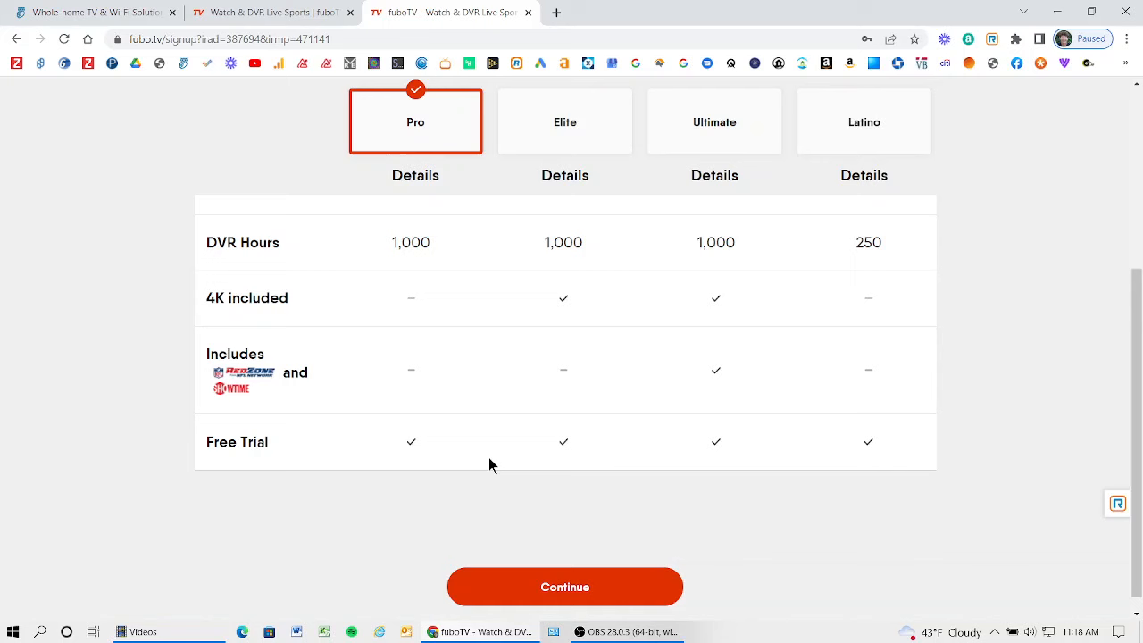
mouse_move(410, 138)
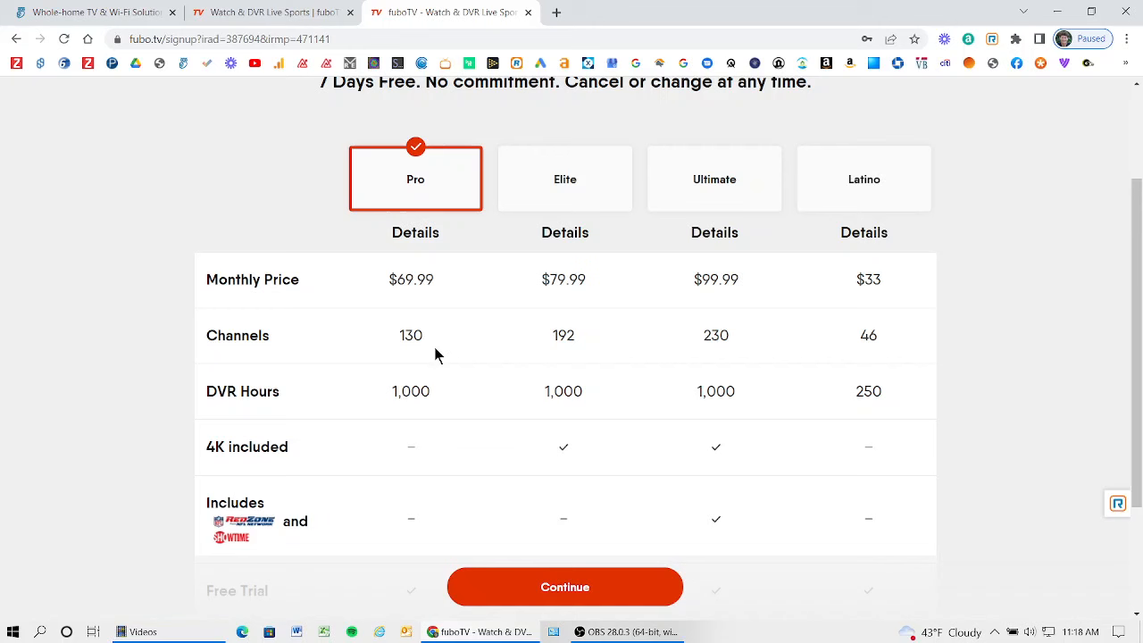
scroll(down, 3)
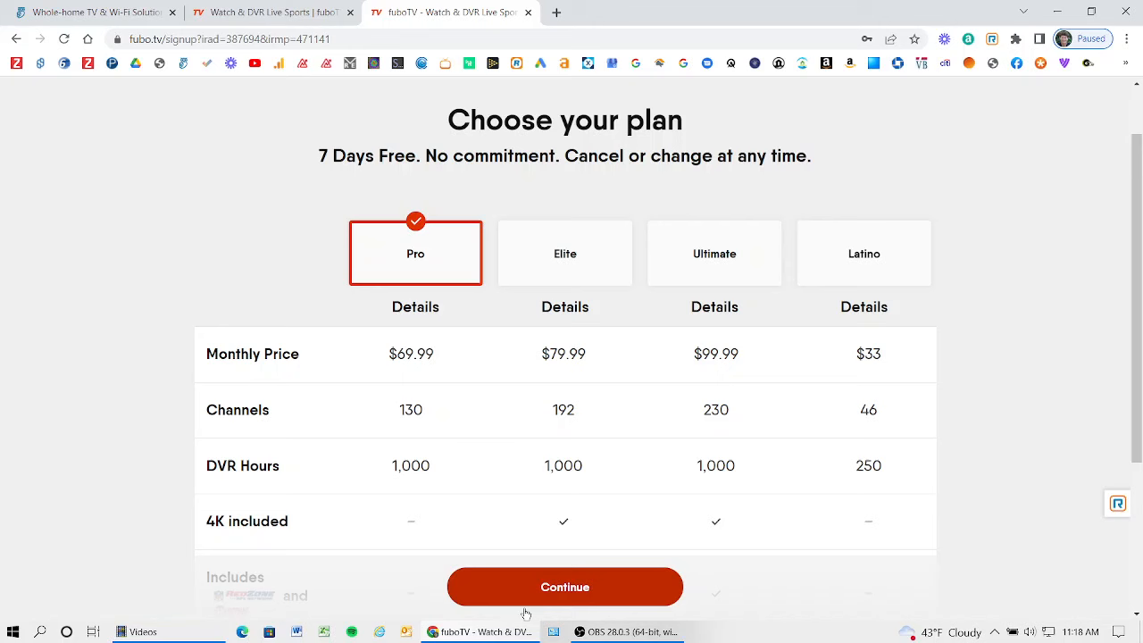
Step: Continue with Pro and decline the quarterly offer, keeping monthly billing
click(564, 587)
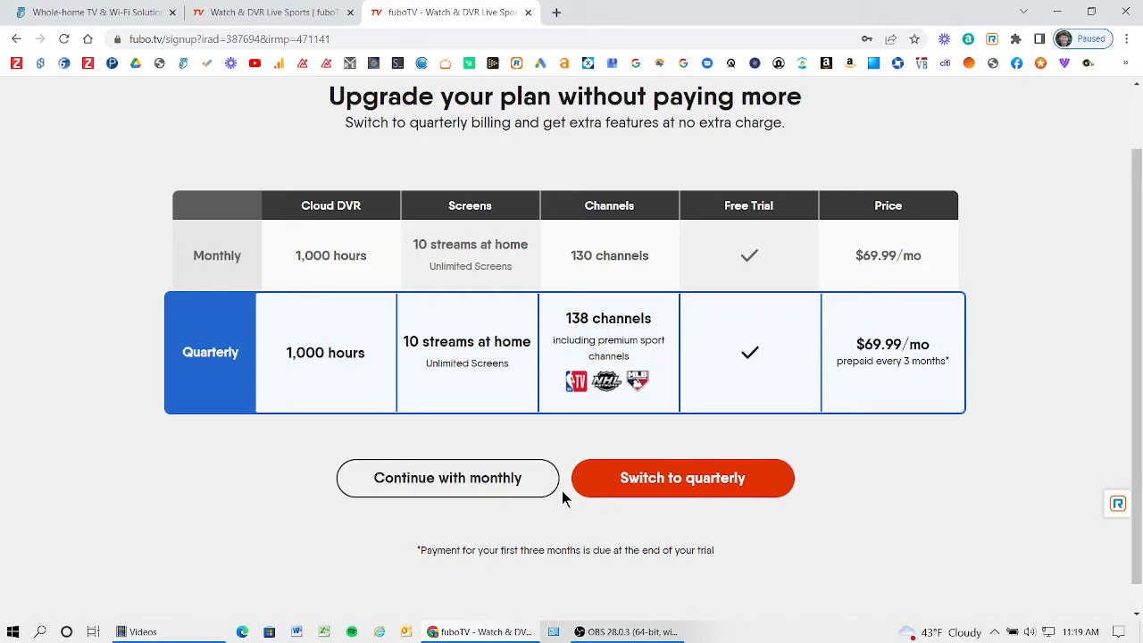
mouse_move(749, 250)
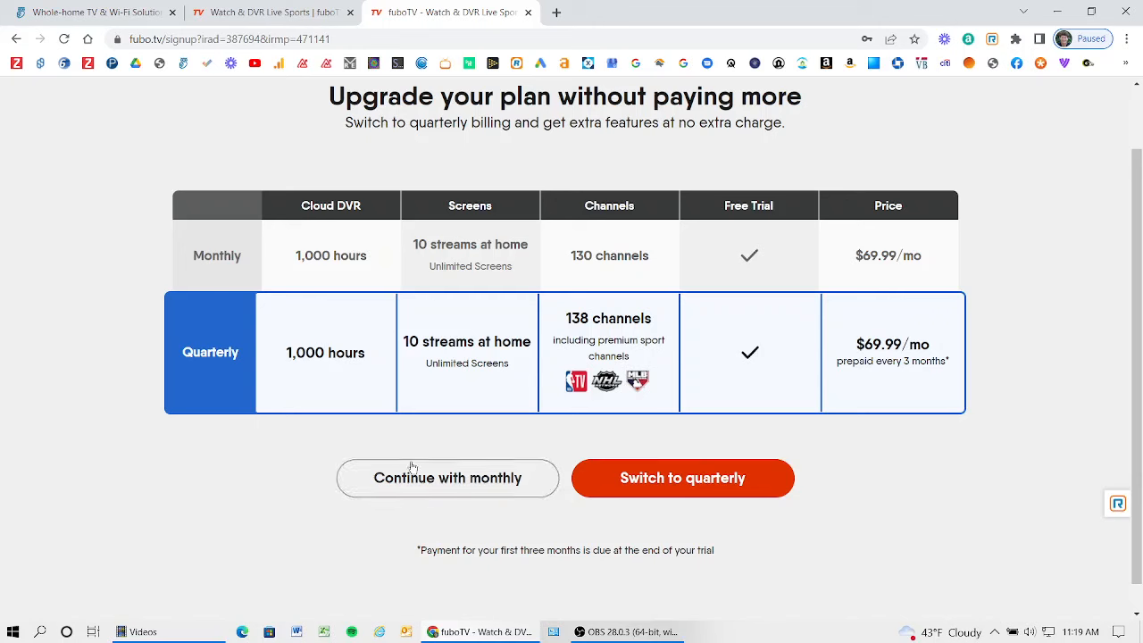
mouse_move(493, 388)
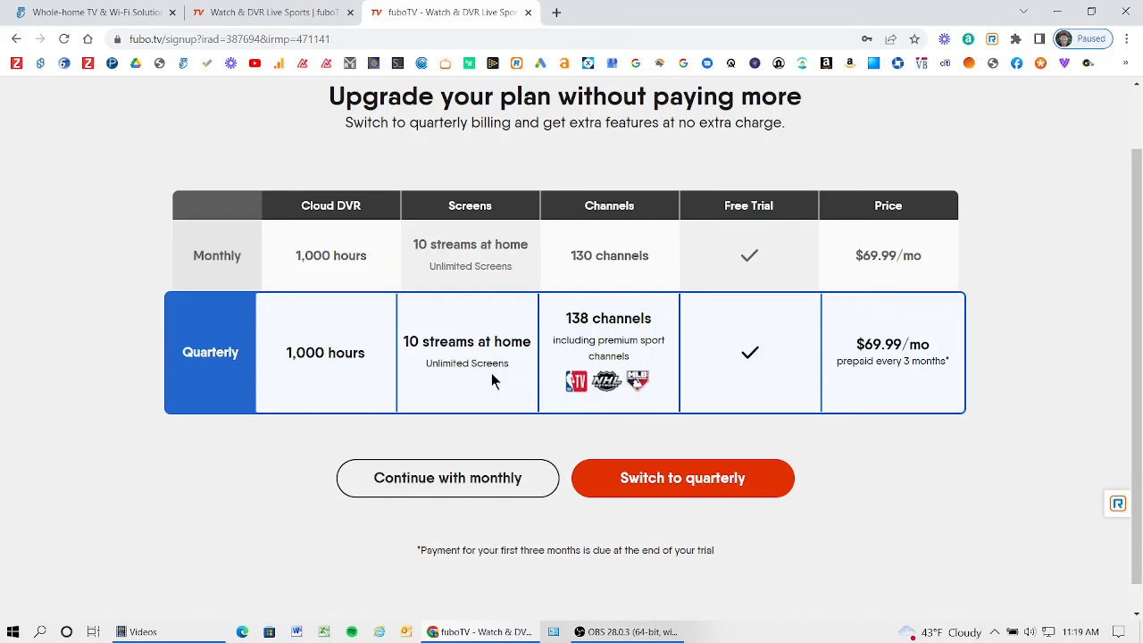
mouse_move(462, 358)
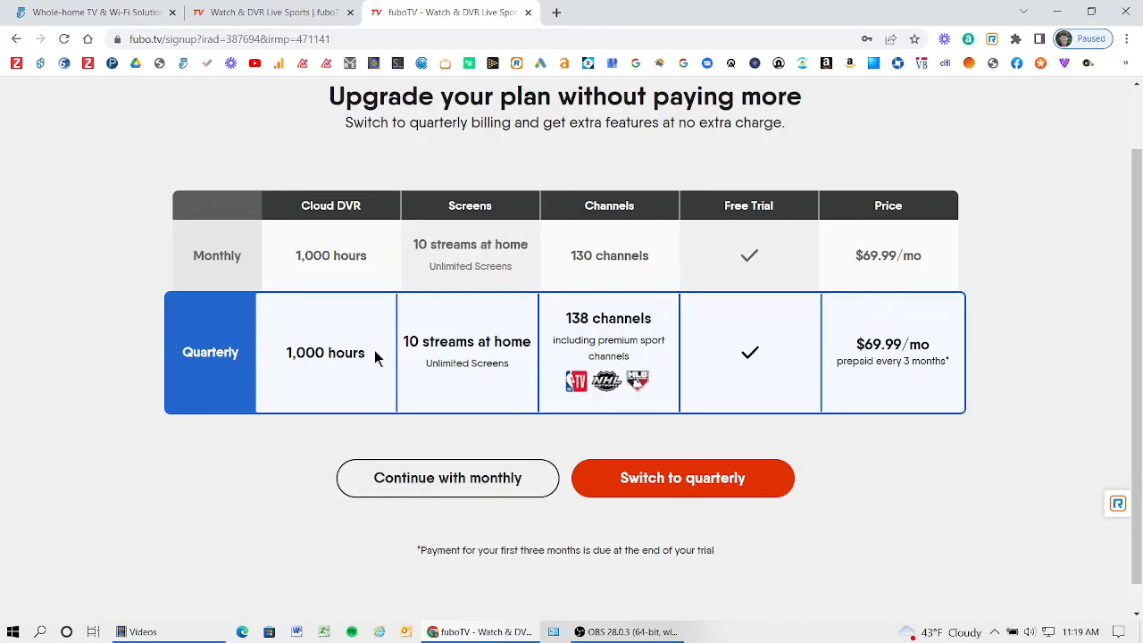
mouse_move(420, 478)
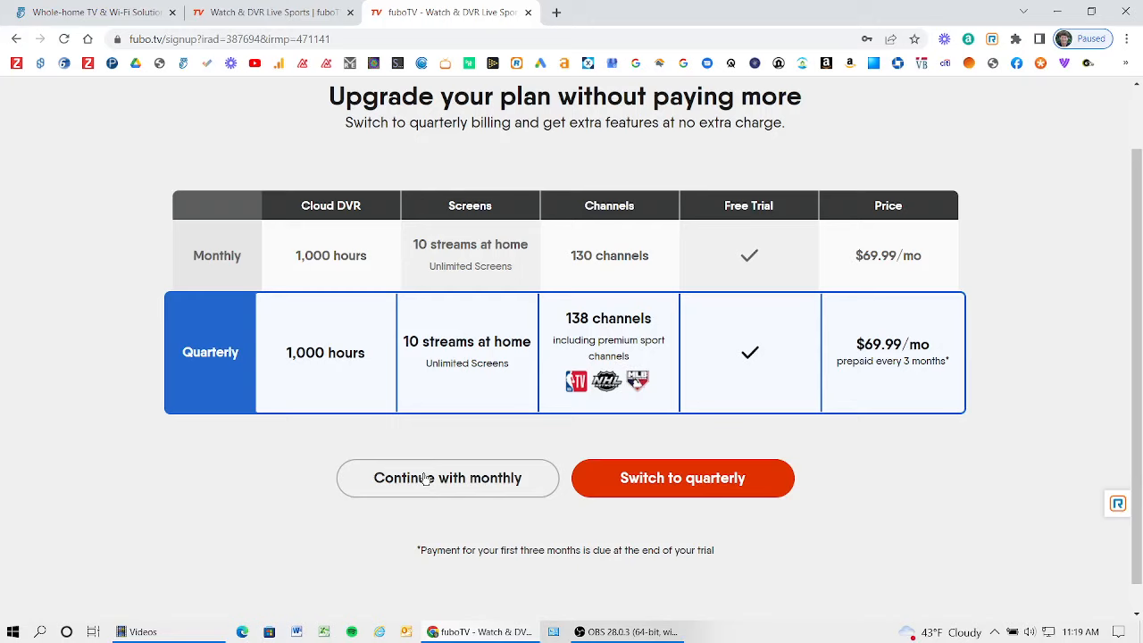
click(447, 478)
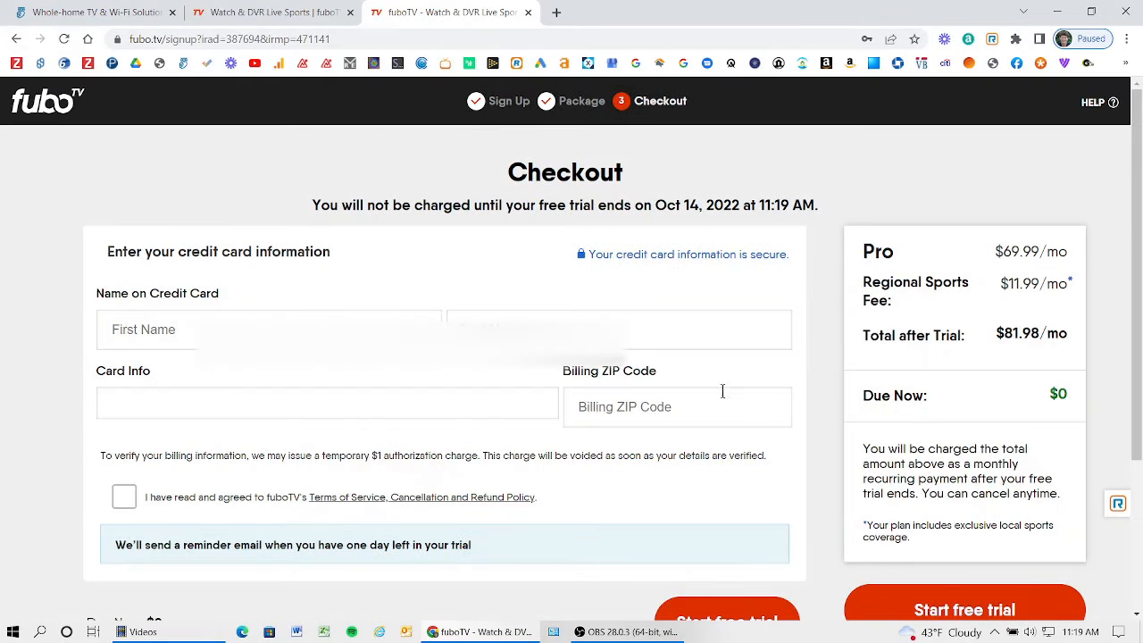
click(268, 330)
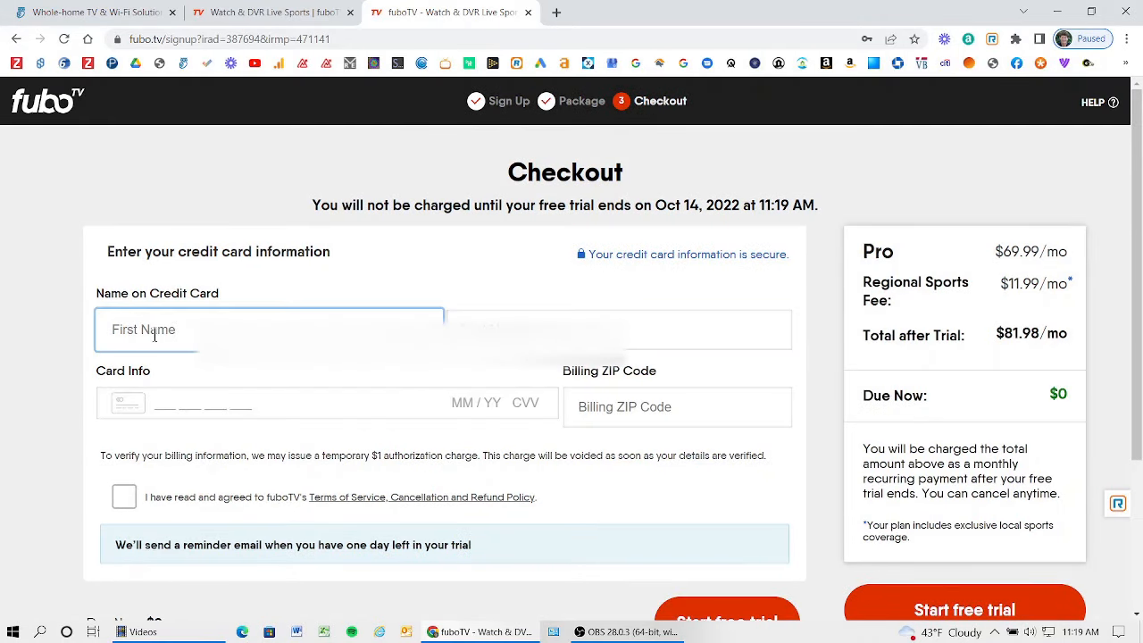
text(BR)
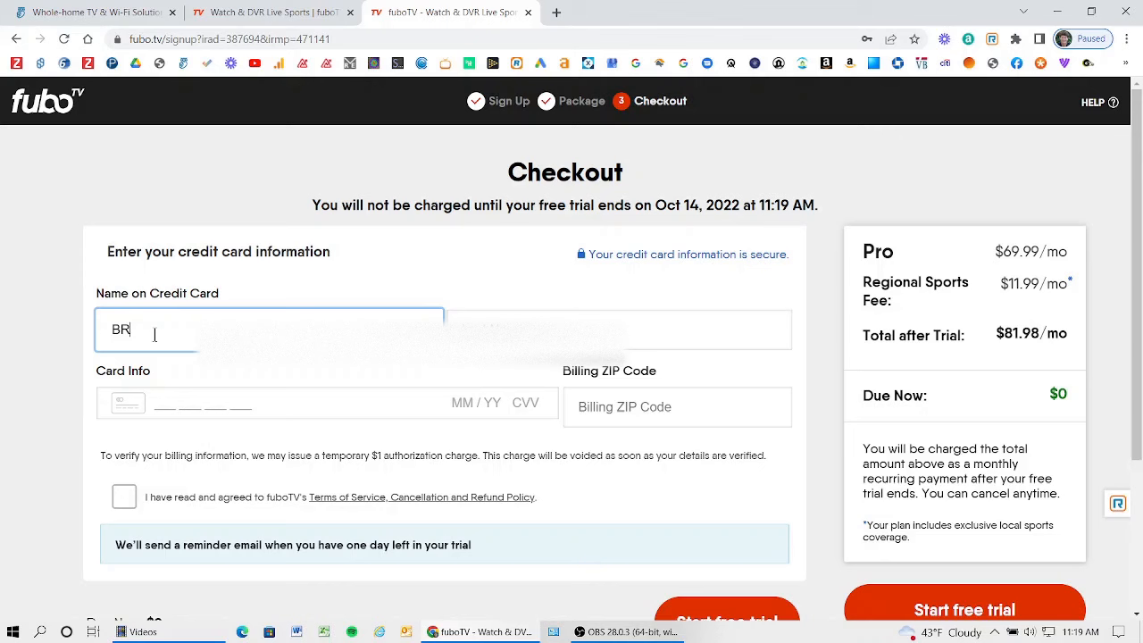
text(IAN)
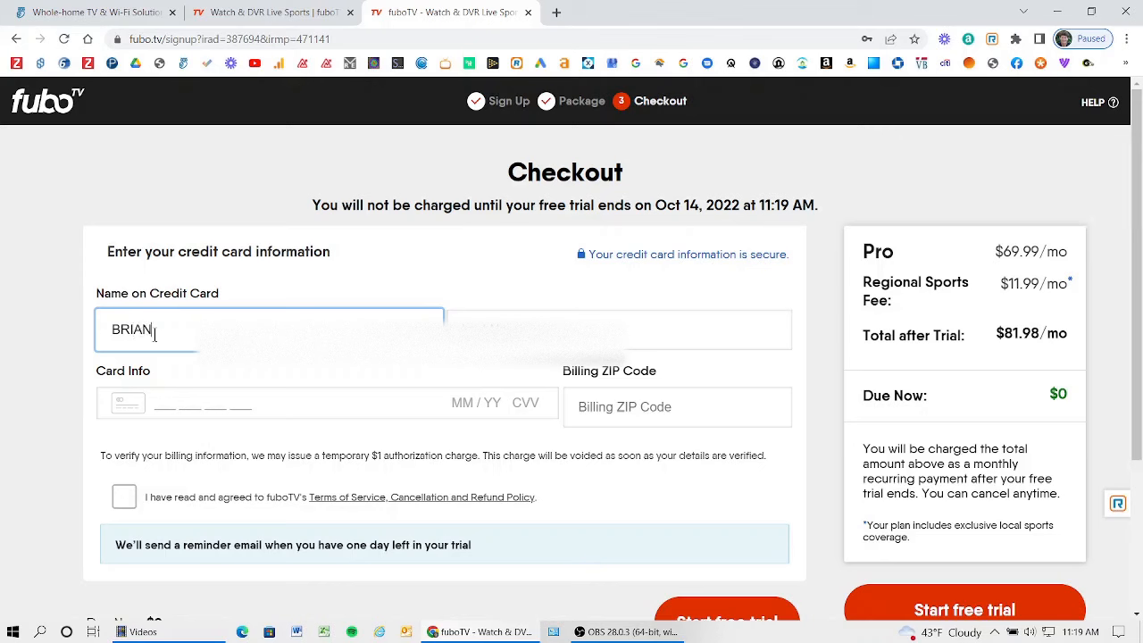
text(CAVANAUGH)
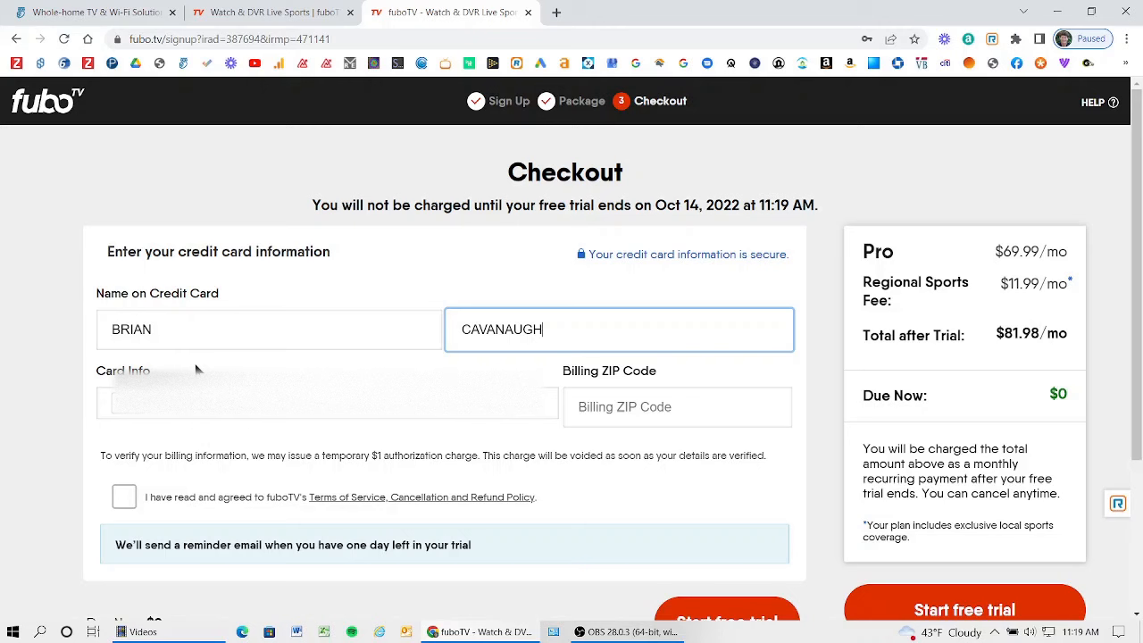
click(327, 404)
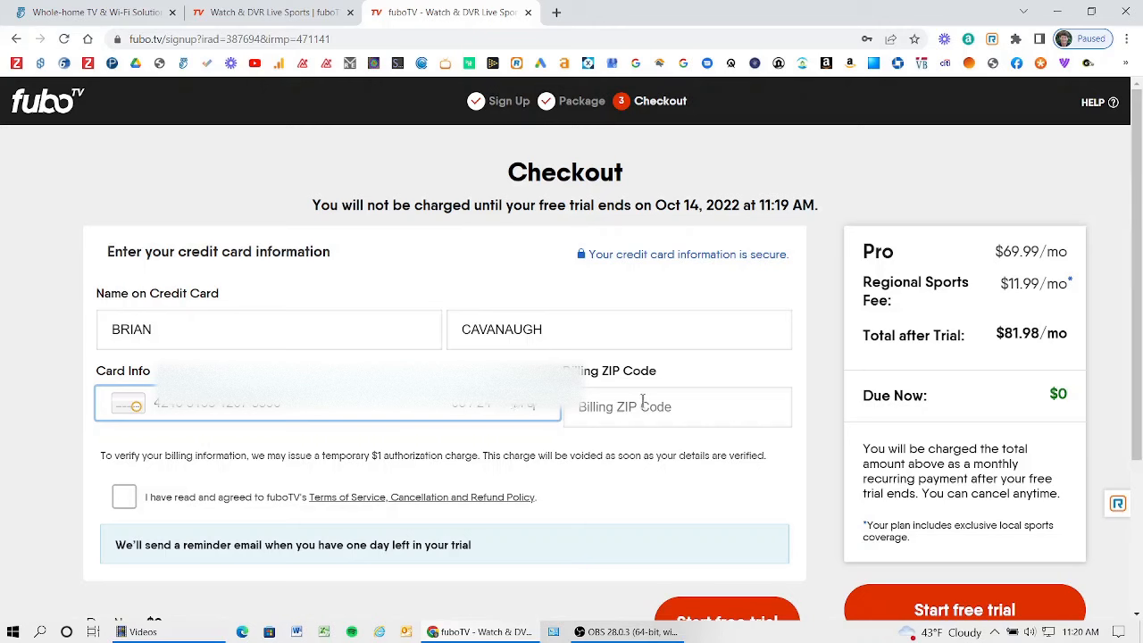
text(8022)
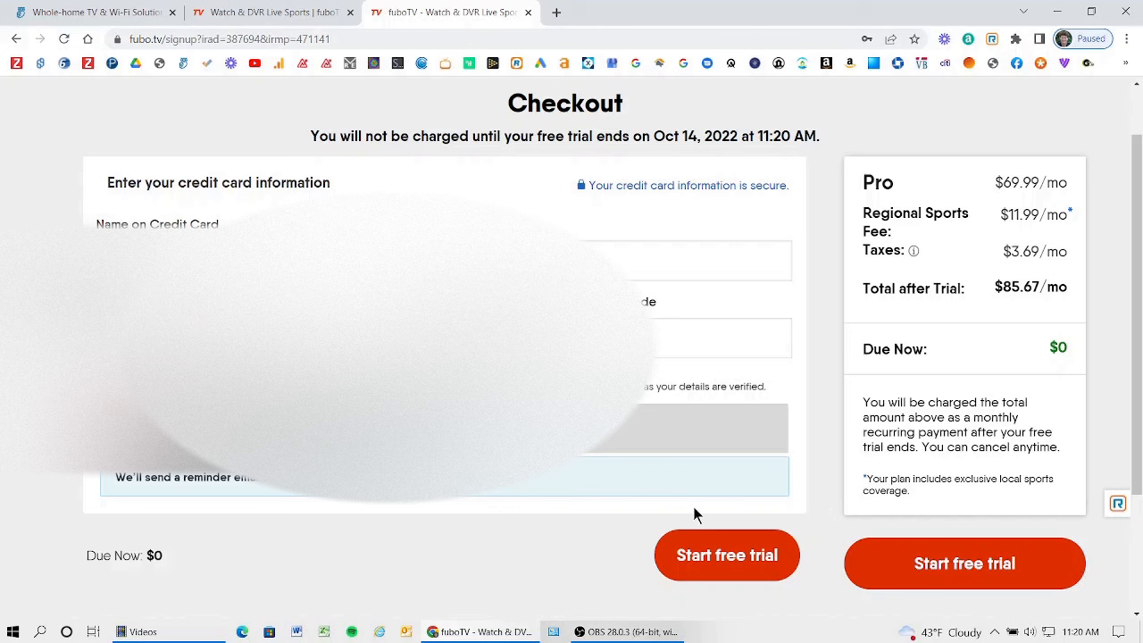
mouse_move(1013, 256)
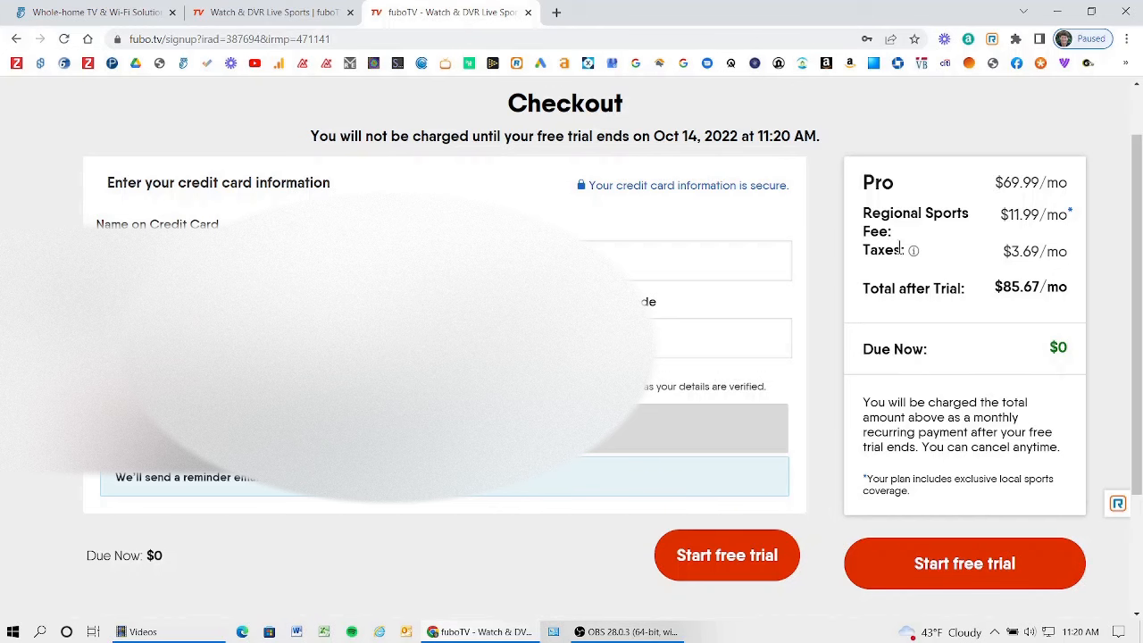
mouse_move(914, 251)
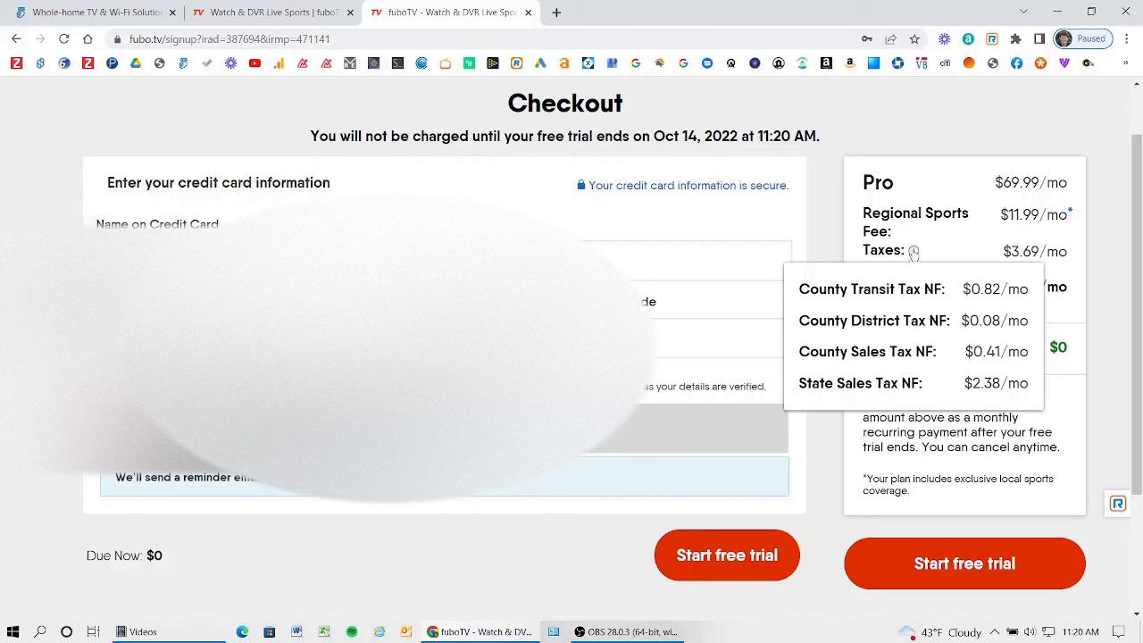
mouse_move(954, 239)
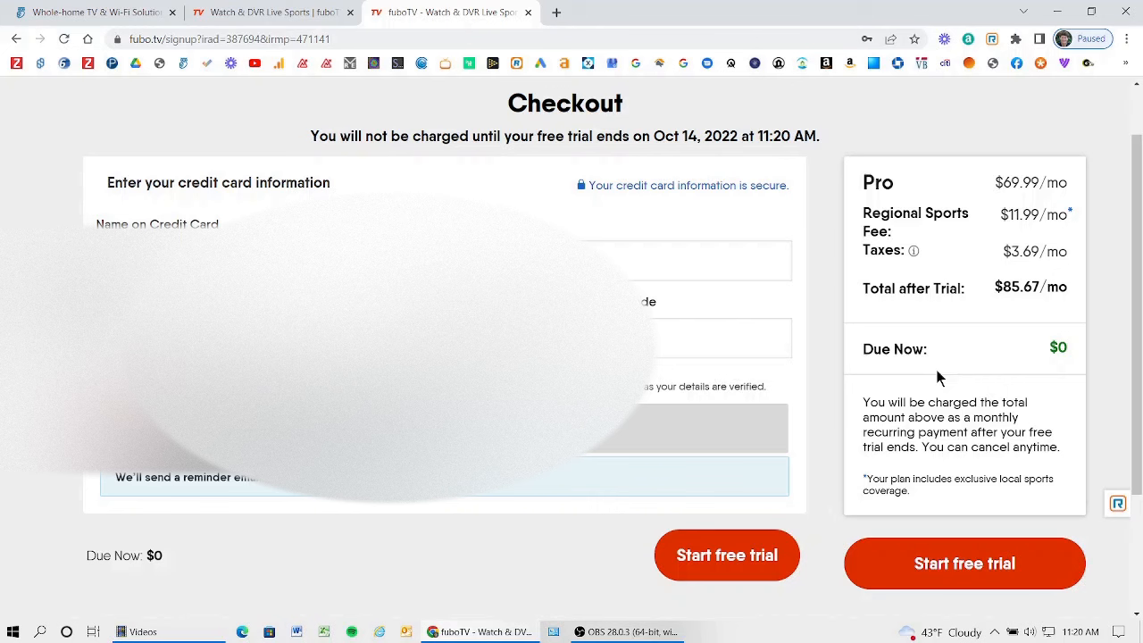
mouse_move(753, 549)
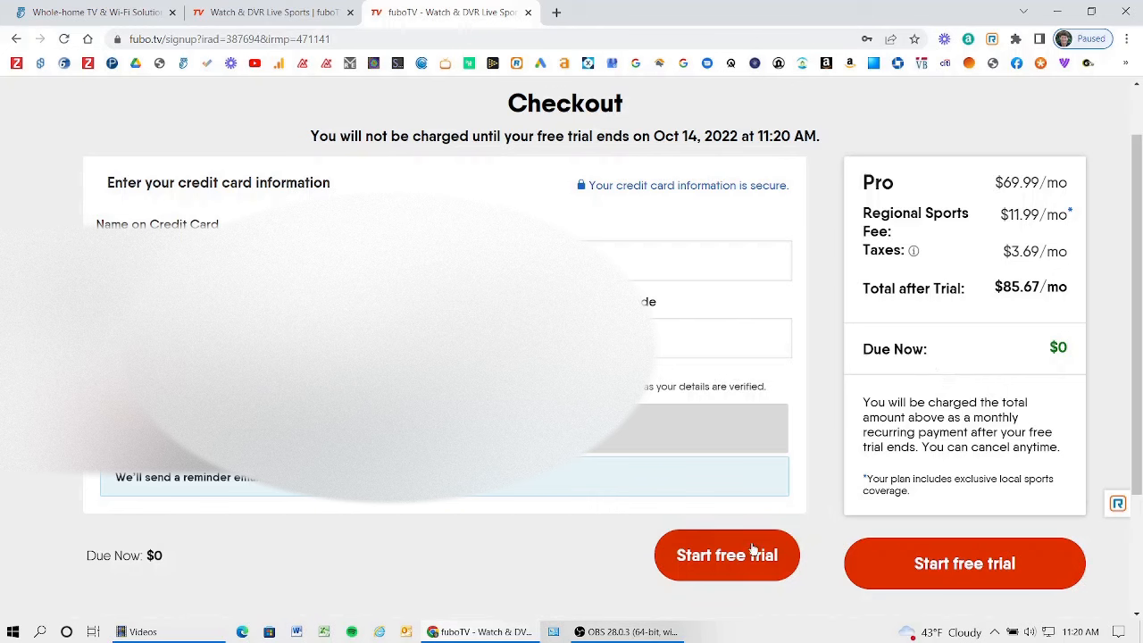
Step: Confirm the checkout with 'Start free trial' to begin the Pro plan trial
click(964, 564)
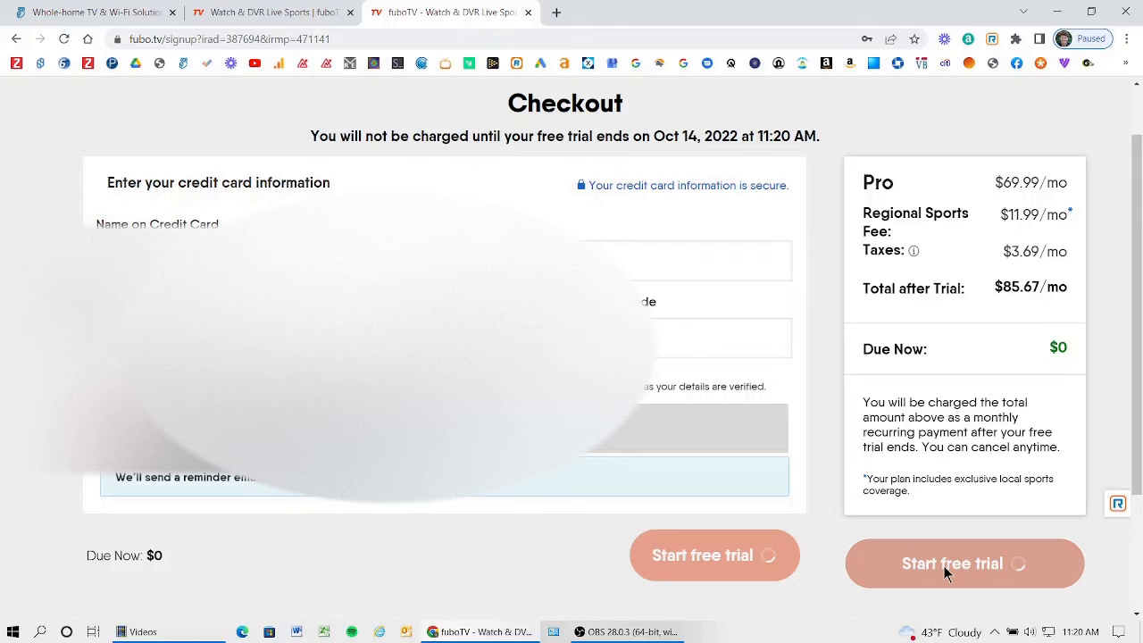
click(953, 562)
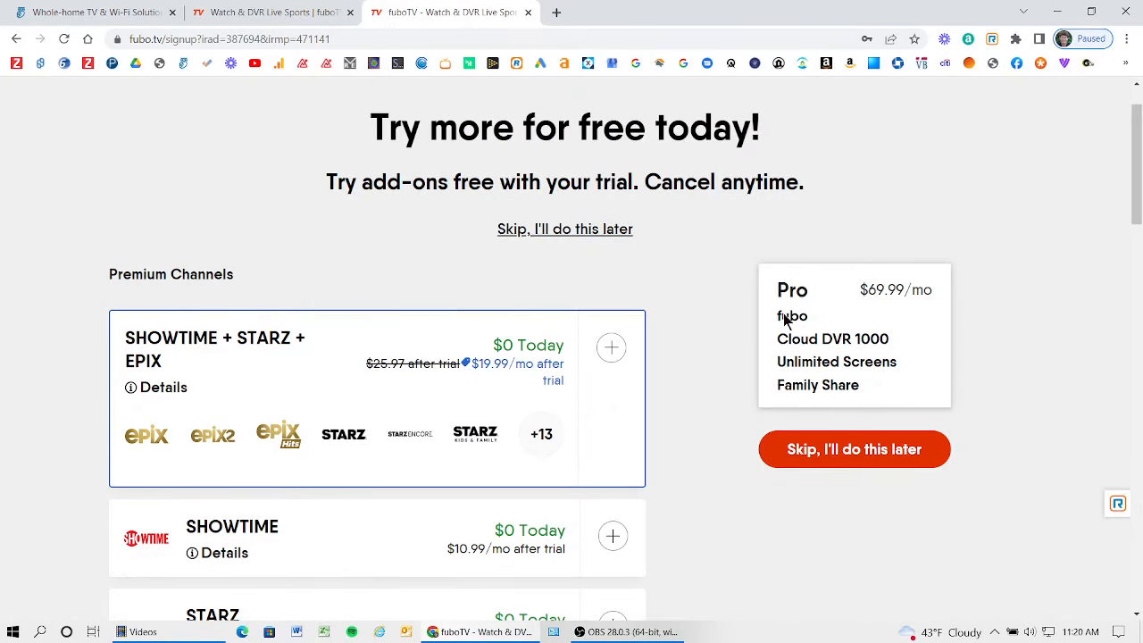
Step: Scroll through the premium add-on offers without adding any of them
scroll(down, 3)
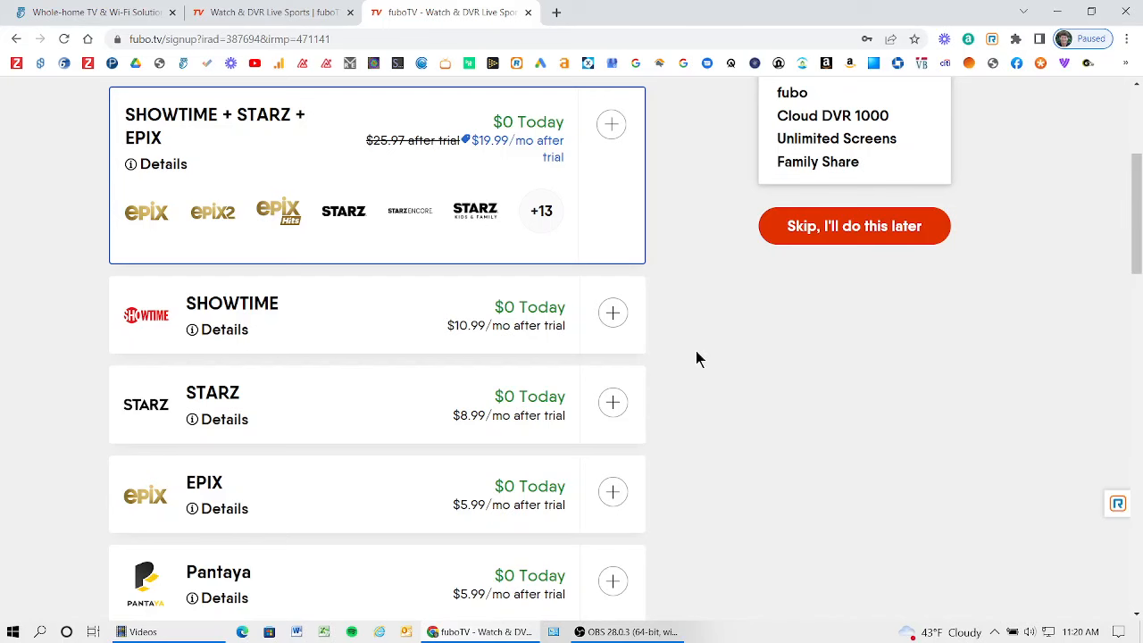
scroll(down, 3)
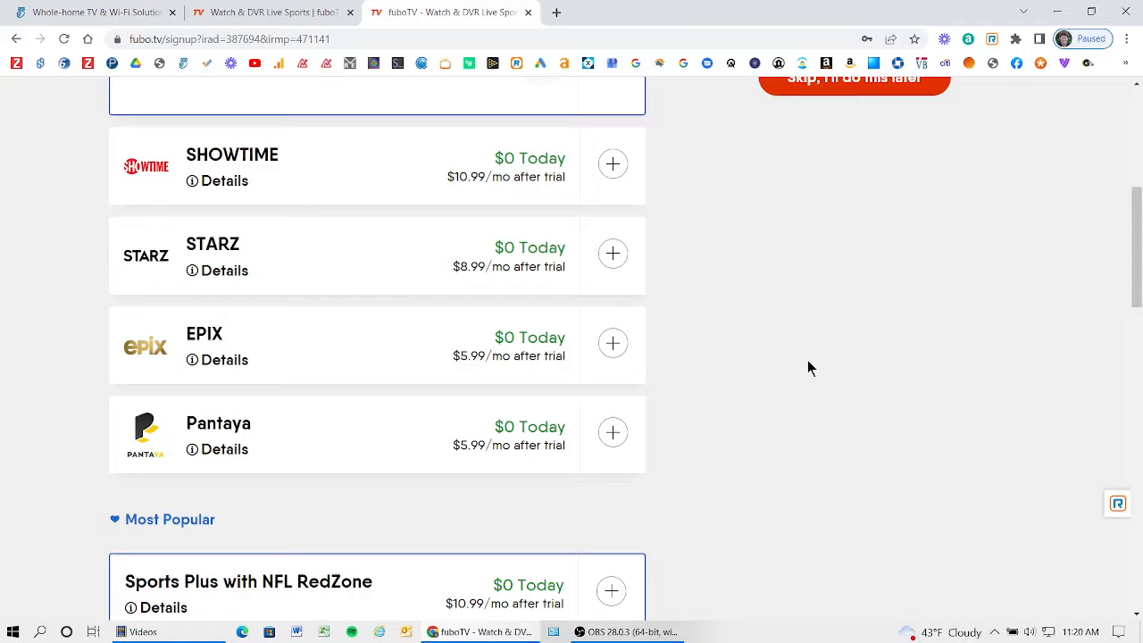
scroll(down, 3)
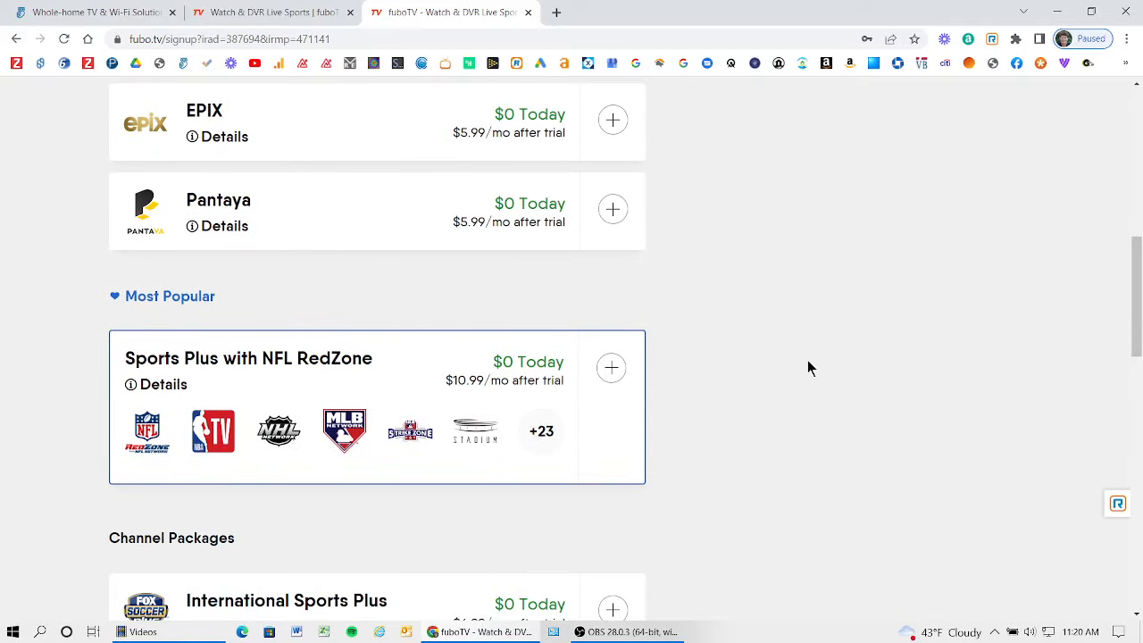
scroll(down, 3)
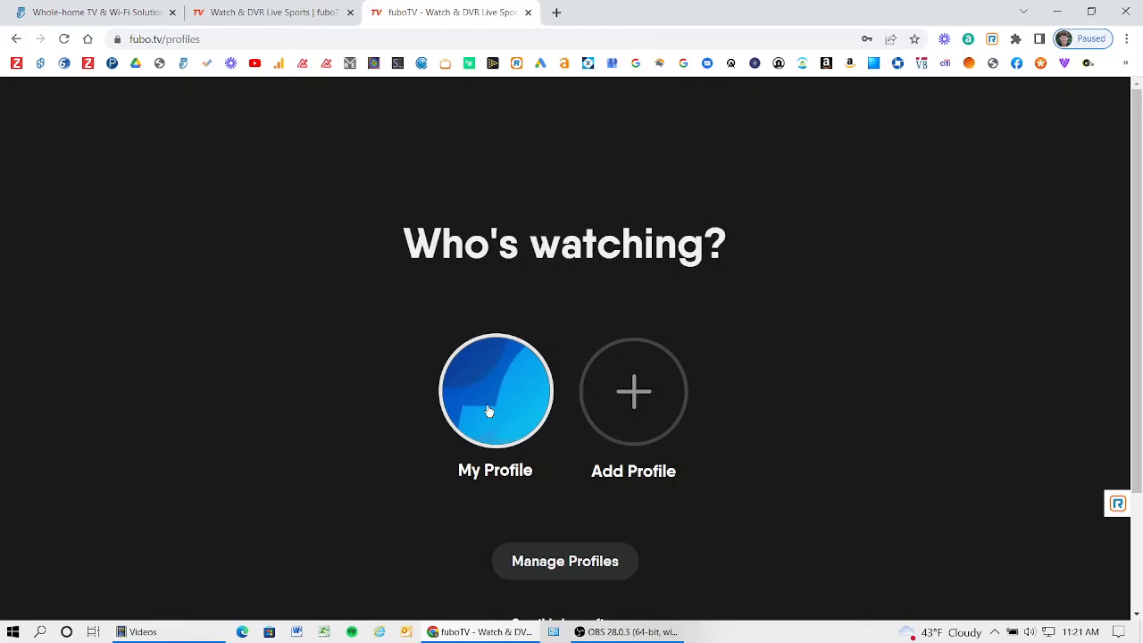
Step: Pick the My Profile avatar and continue past the favourite-channels grid without selecting any
click(495, 391)
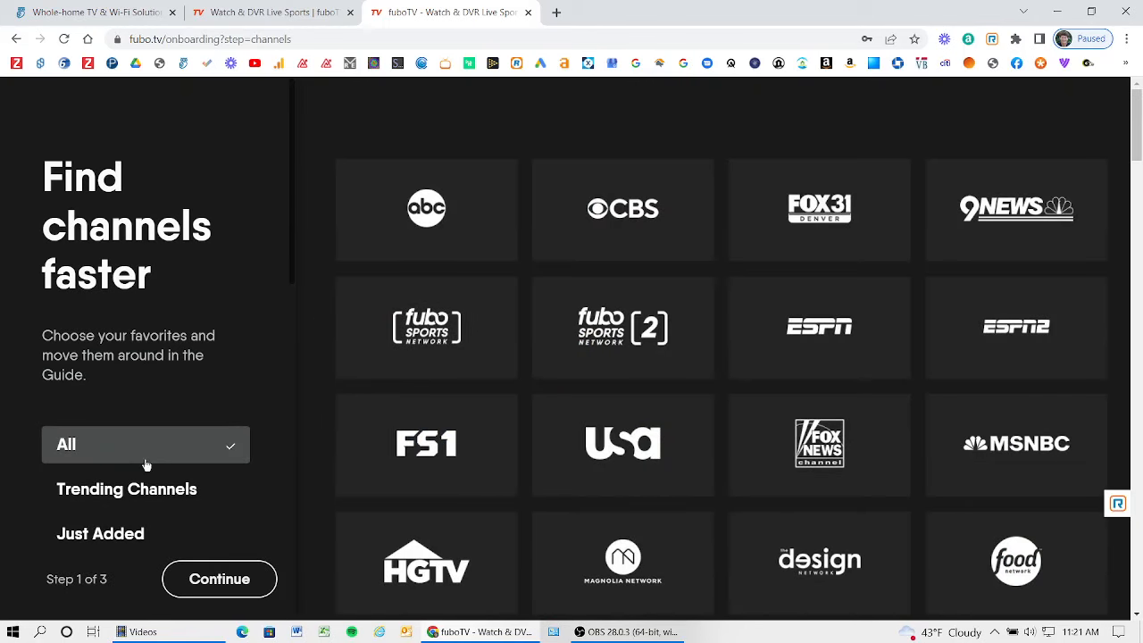
scroll(down, 3)
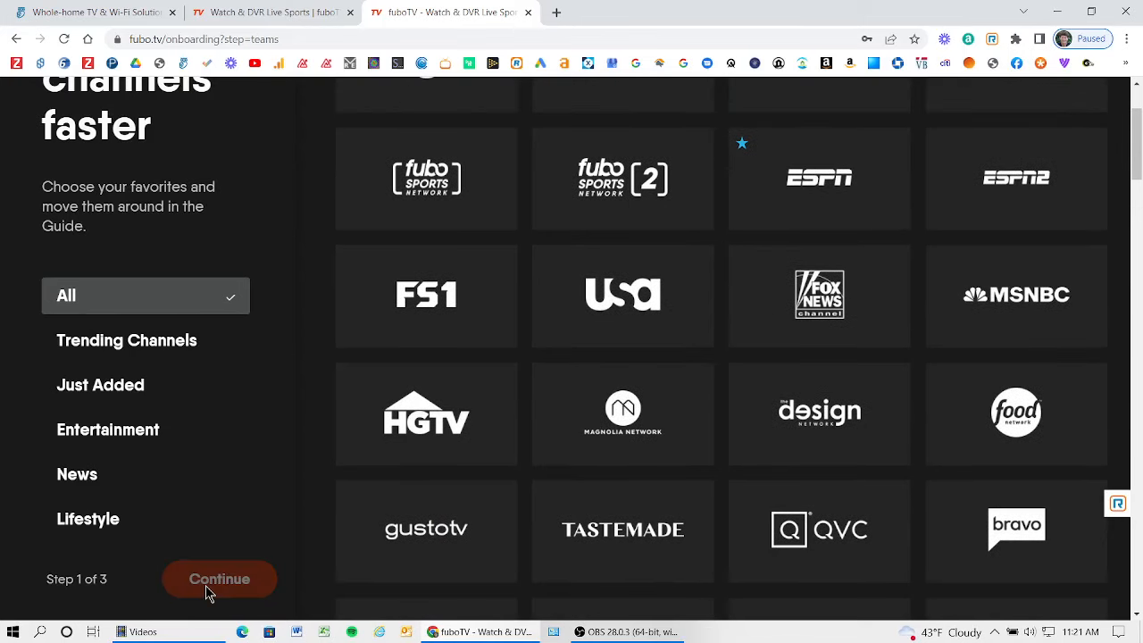
click(219, 579)
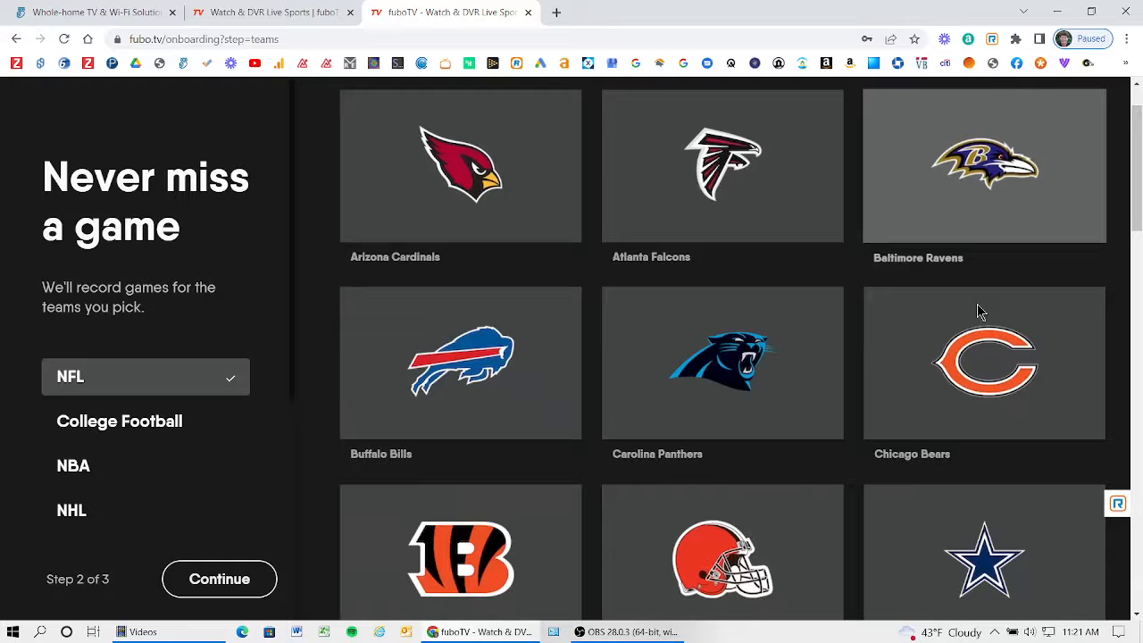
Step: Favourite the Denver Broncos, Philadelphia Eagles and, under NHL, the Colorado Avalanche
scroll(down, 3)
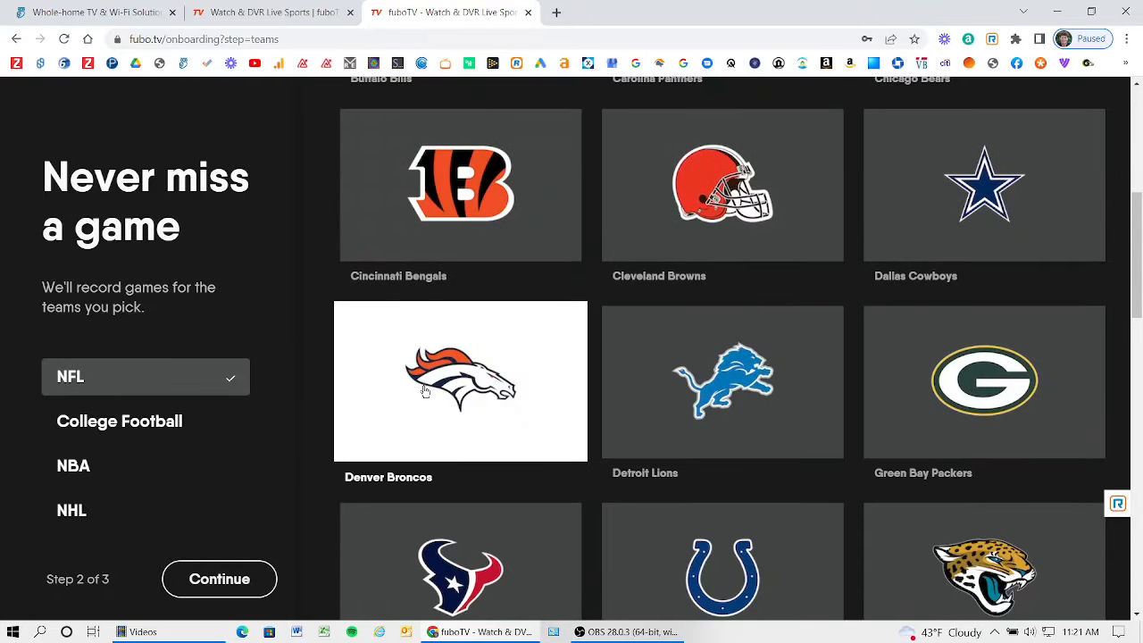
scroll(down, 3)
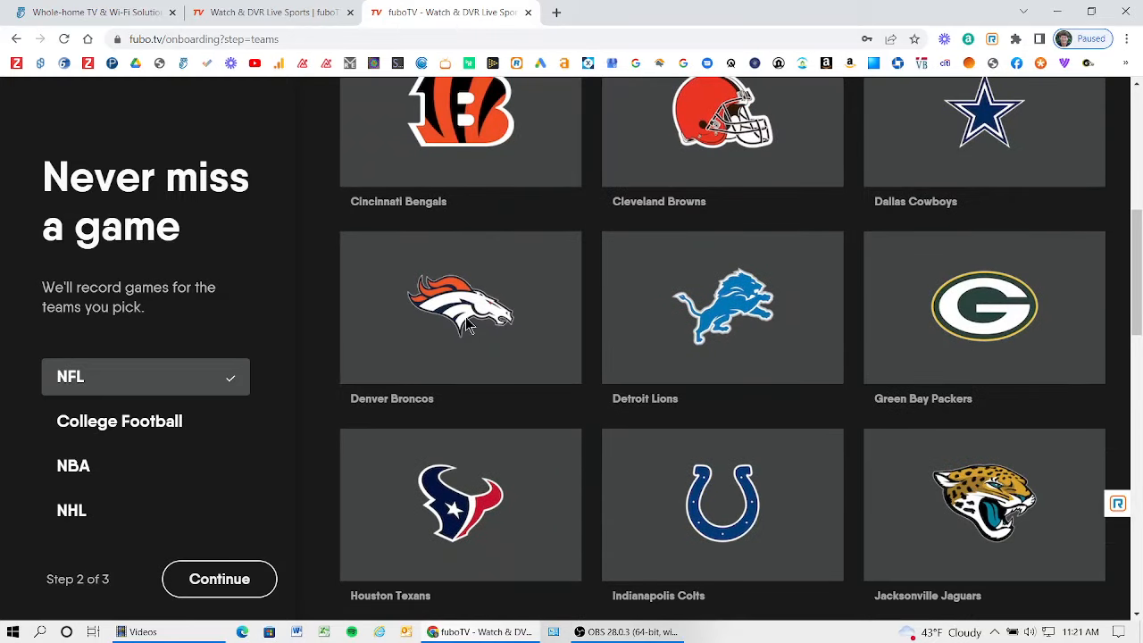
mouse_move(203, 454)
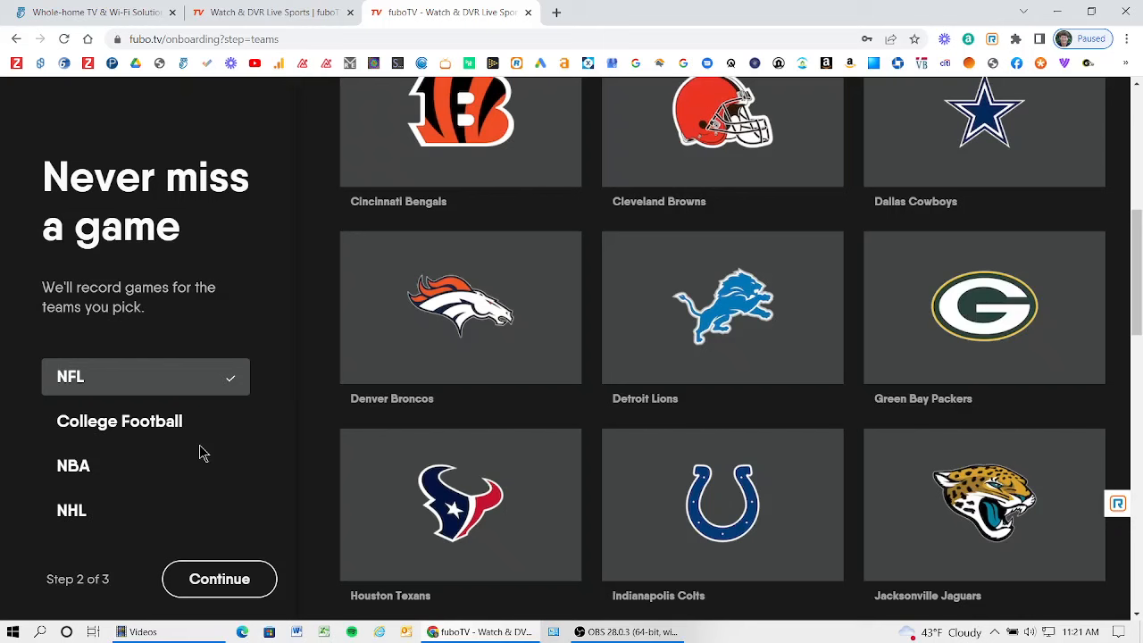
mouse_move(565, 286)
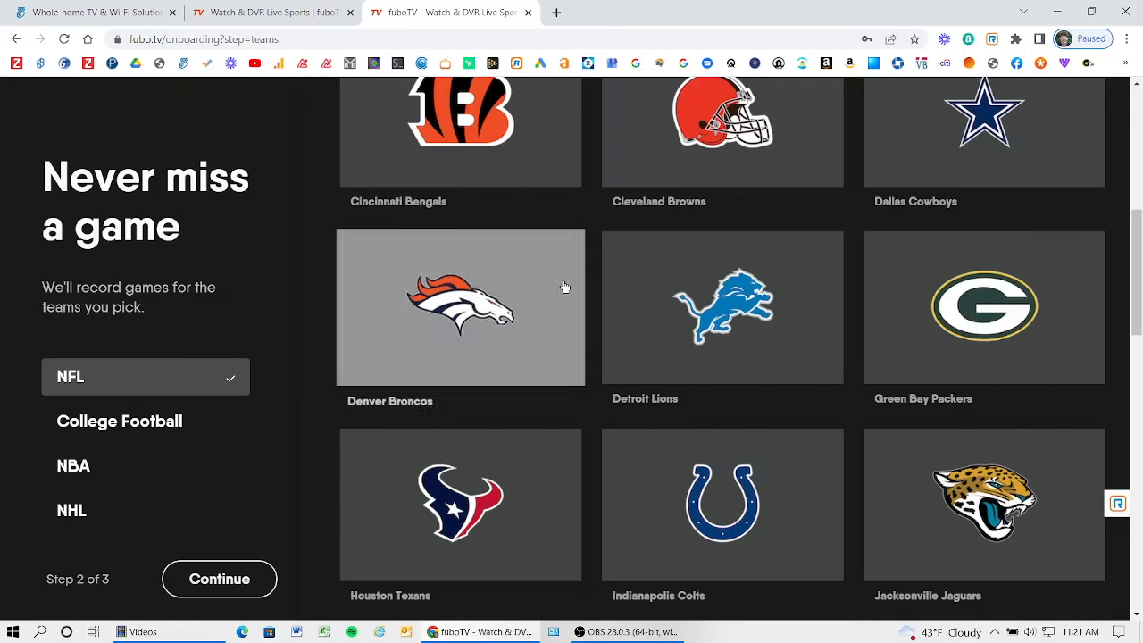
click(460, 306)
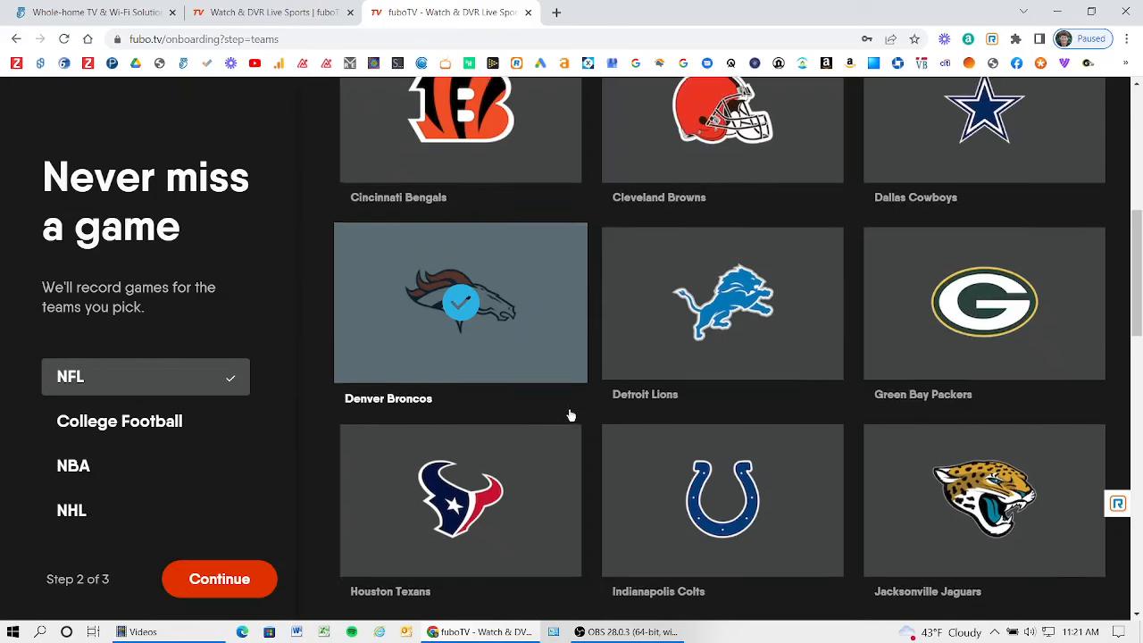
scroll(down, 3)
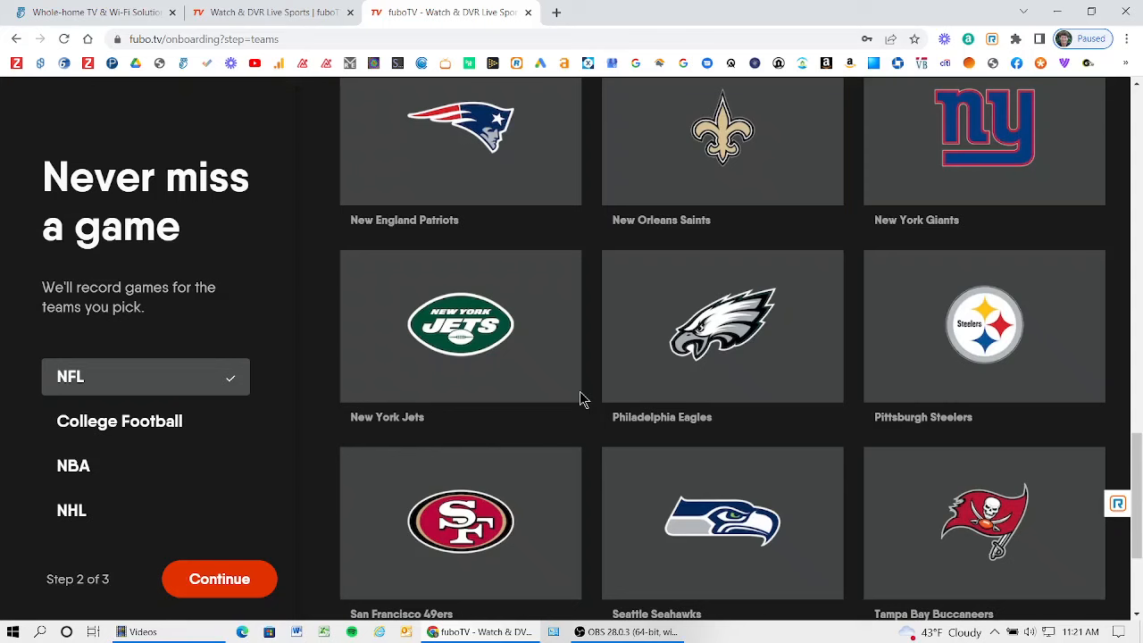
click(722, 325)
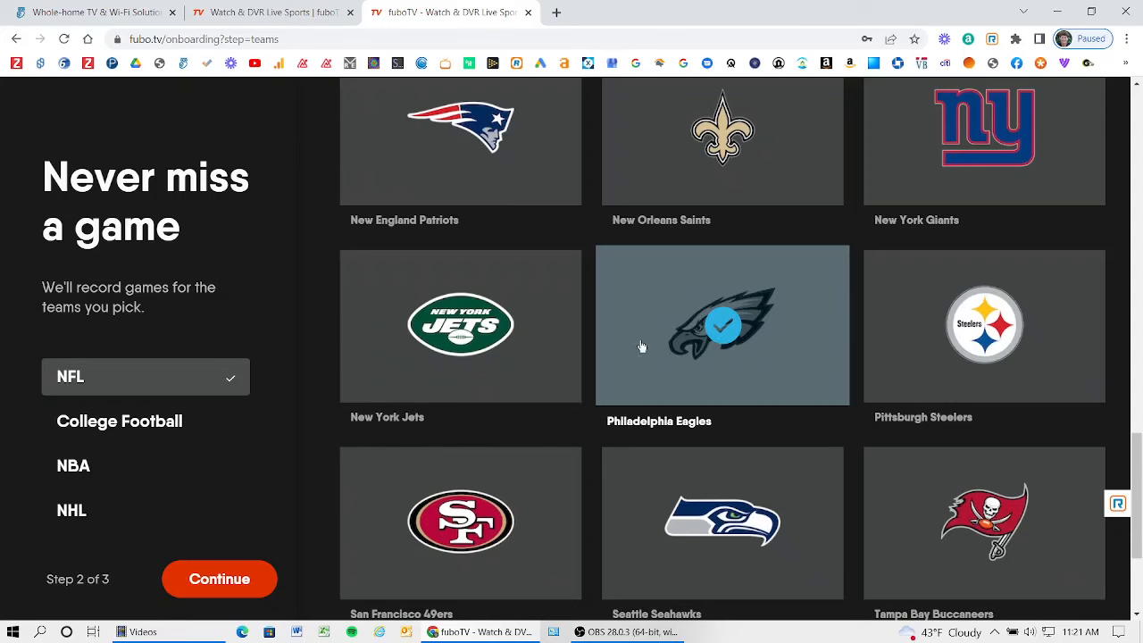
mouse_move(219, 585)
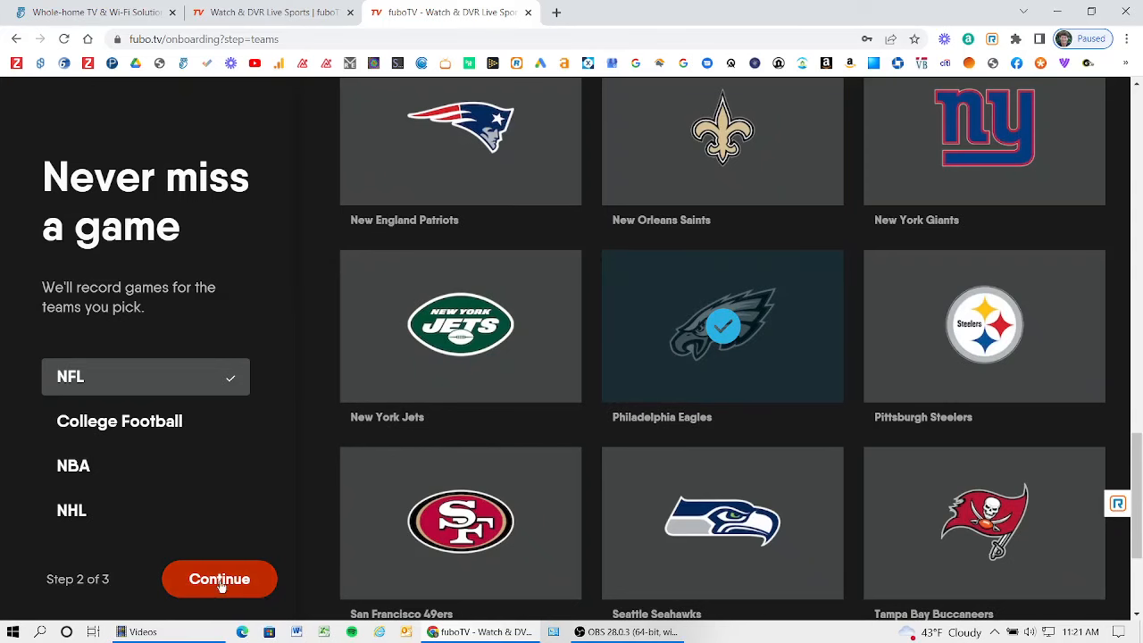
click(71, 510)
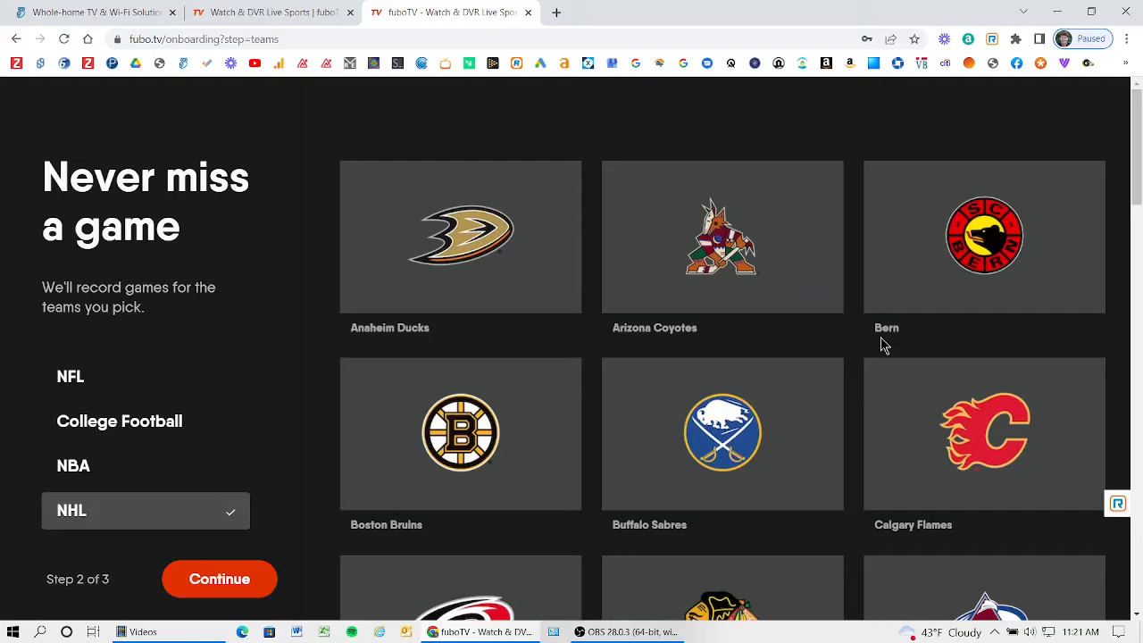
scroll(down, 3)
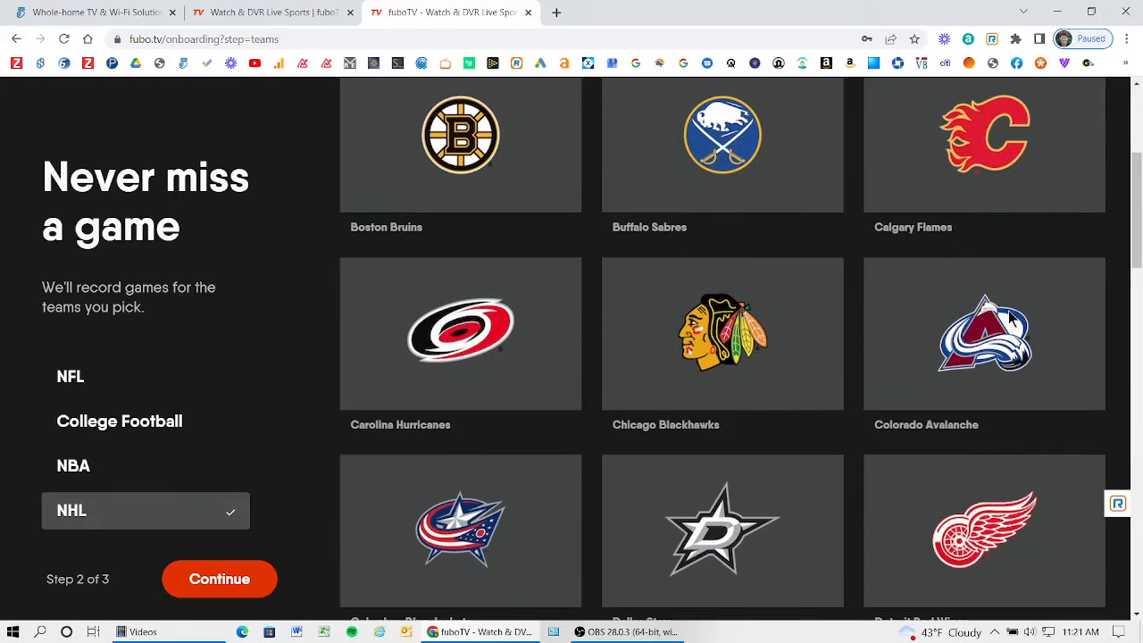
click(984, 333)
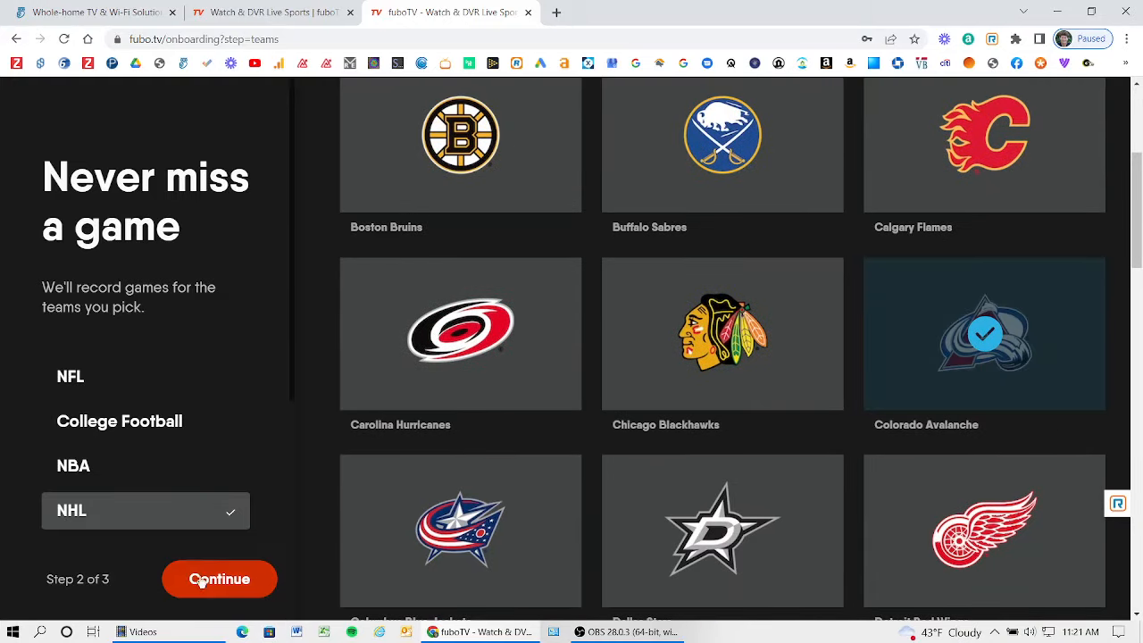
click(218, 579)
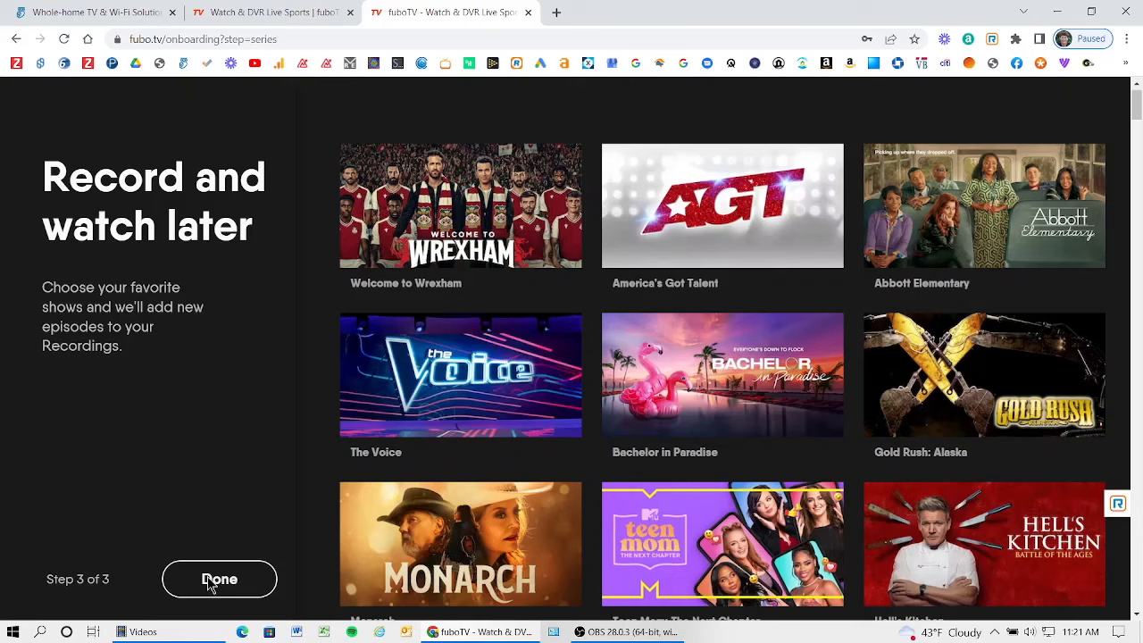
mouse_move(469, 380)
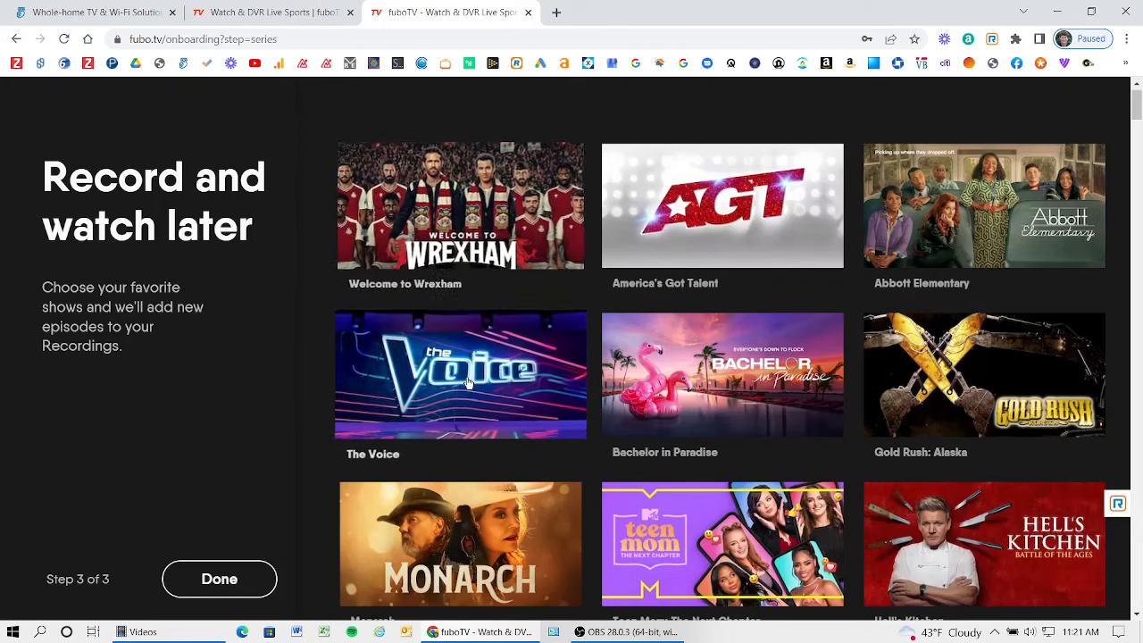
Step: Favourite The Voice and Saturday Night Live, completing onboarding Step 3 of 3 to reach Home
click(460, 374)
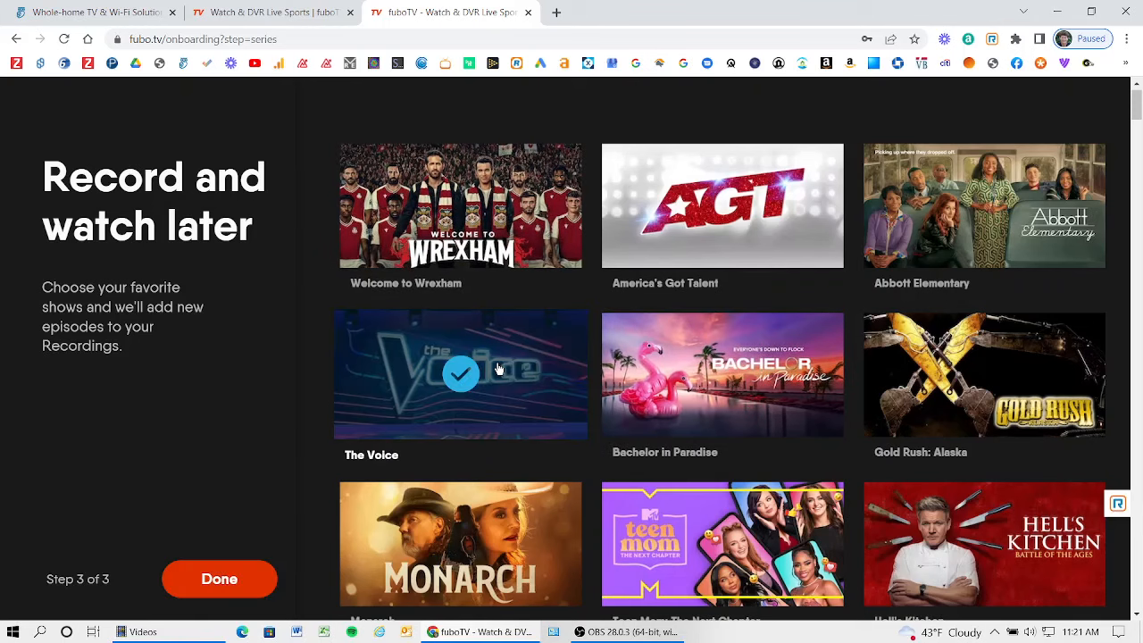
scroll(down, 3)
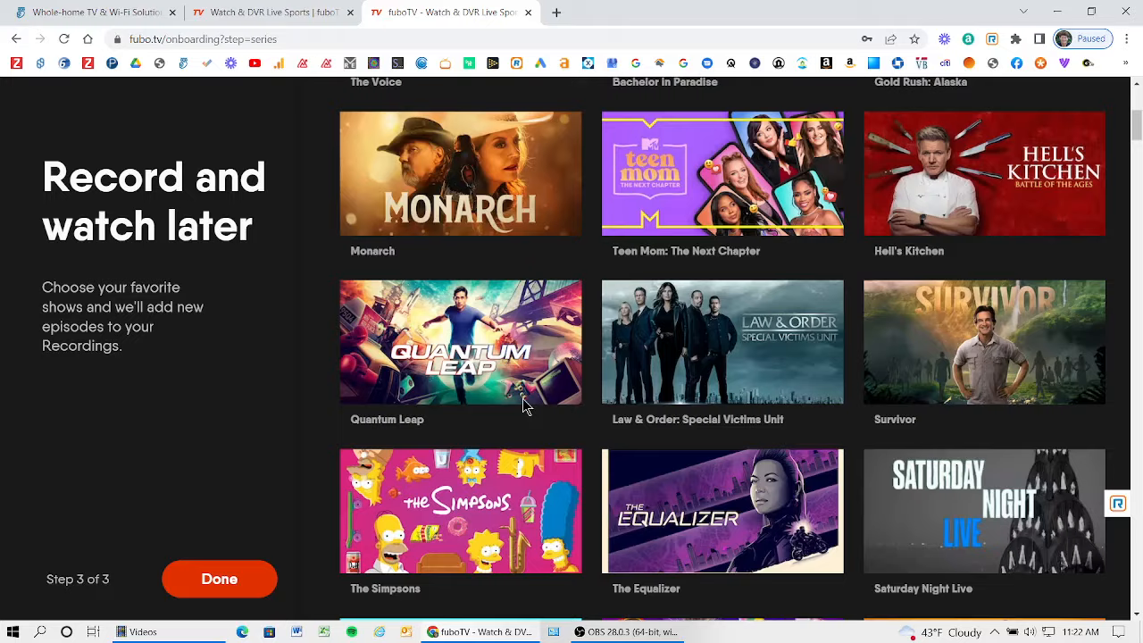
scroll(down, 3)
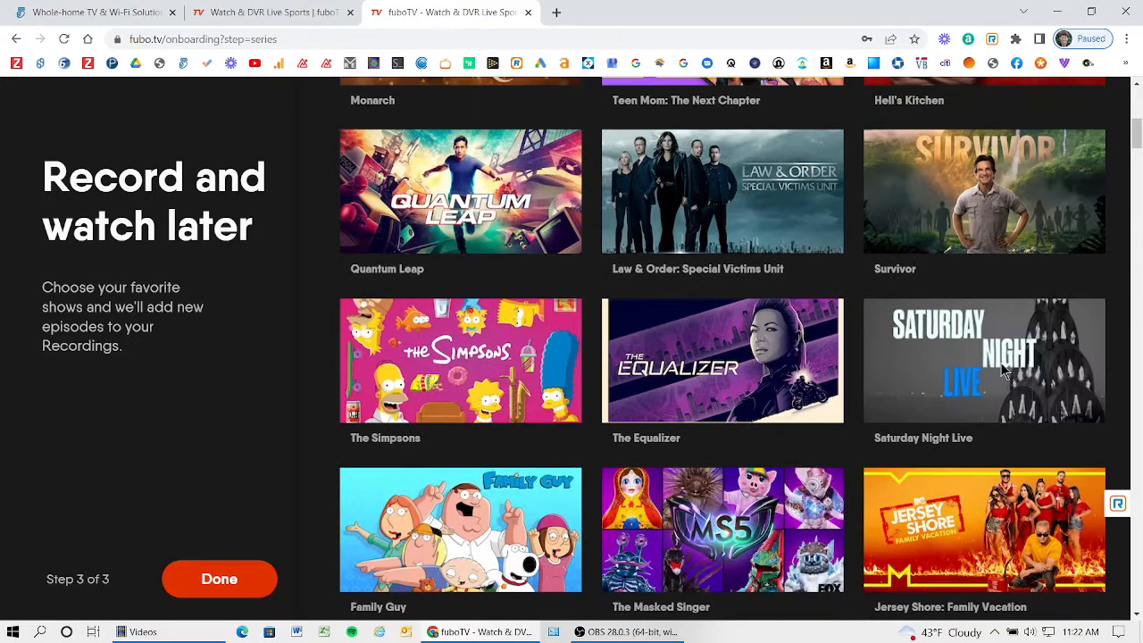
click(984, 360)
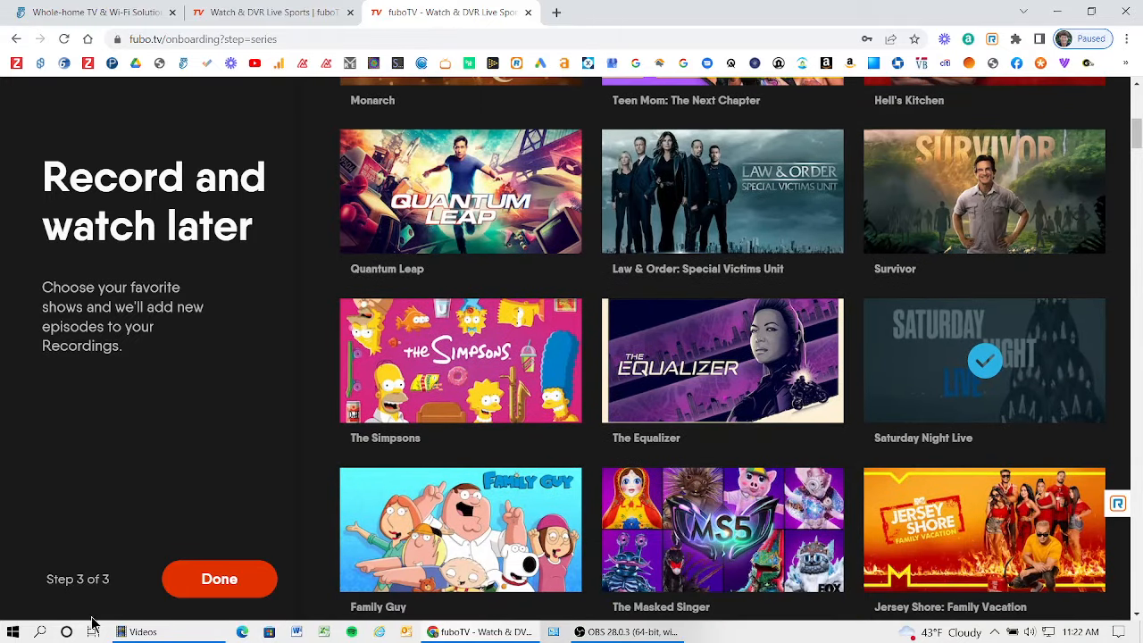
click(219, 579)
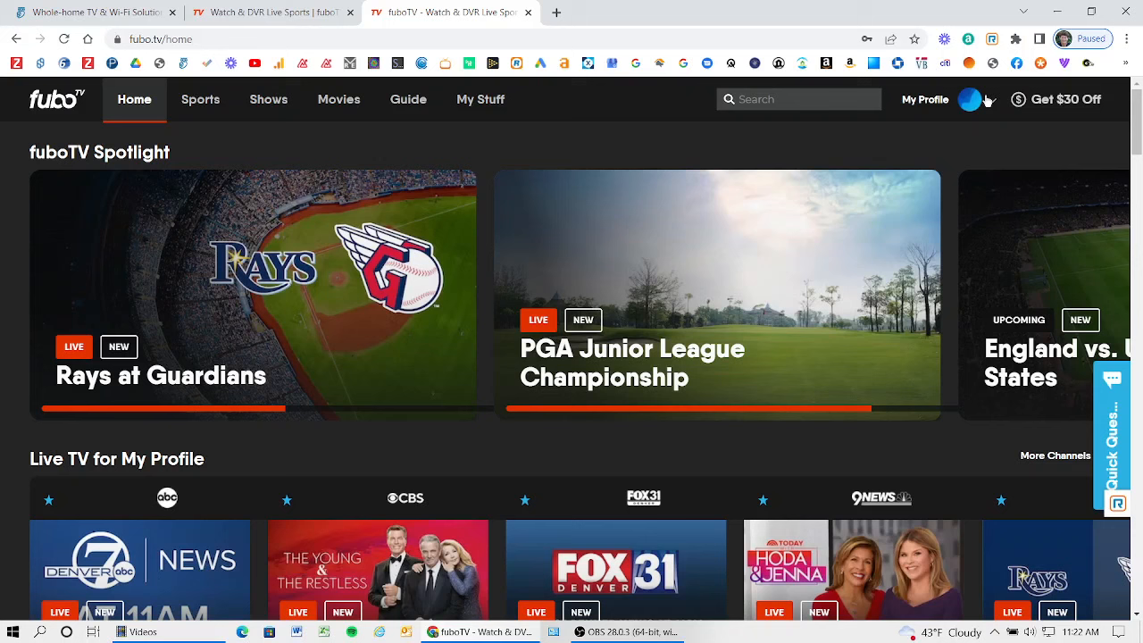
Step: Play the Denver7 News at 11AM tile from Live TV and start recording it
click(1003, 99)
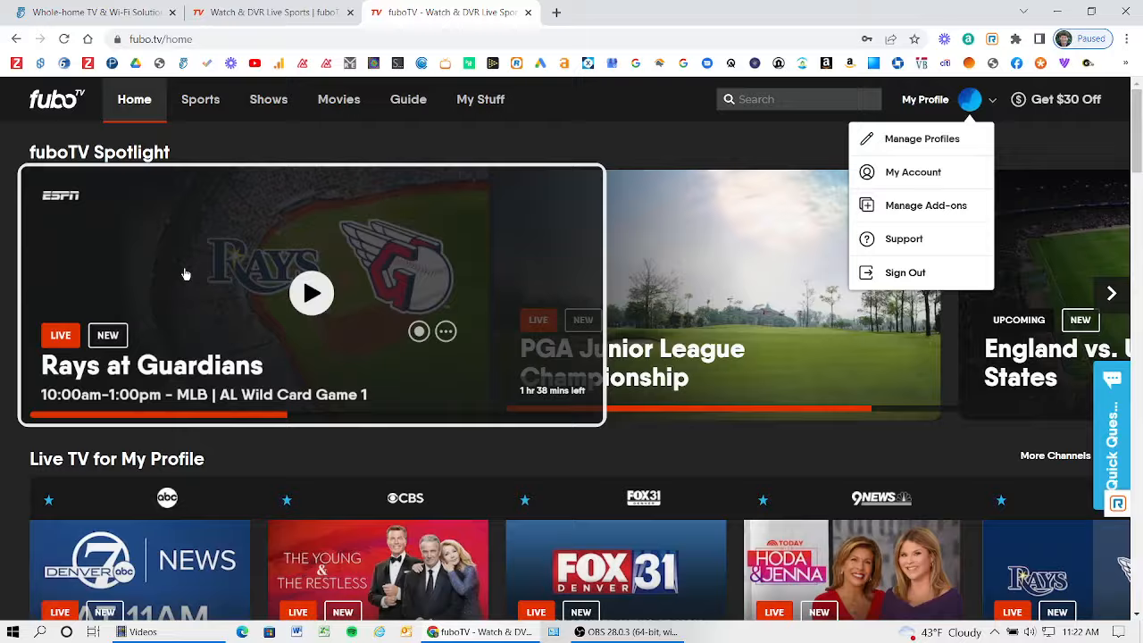
scroll(down, 3)
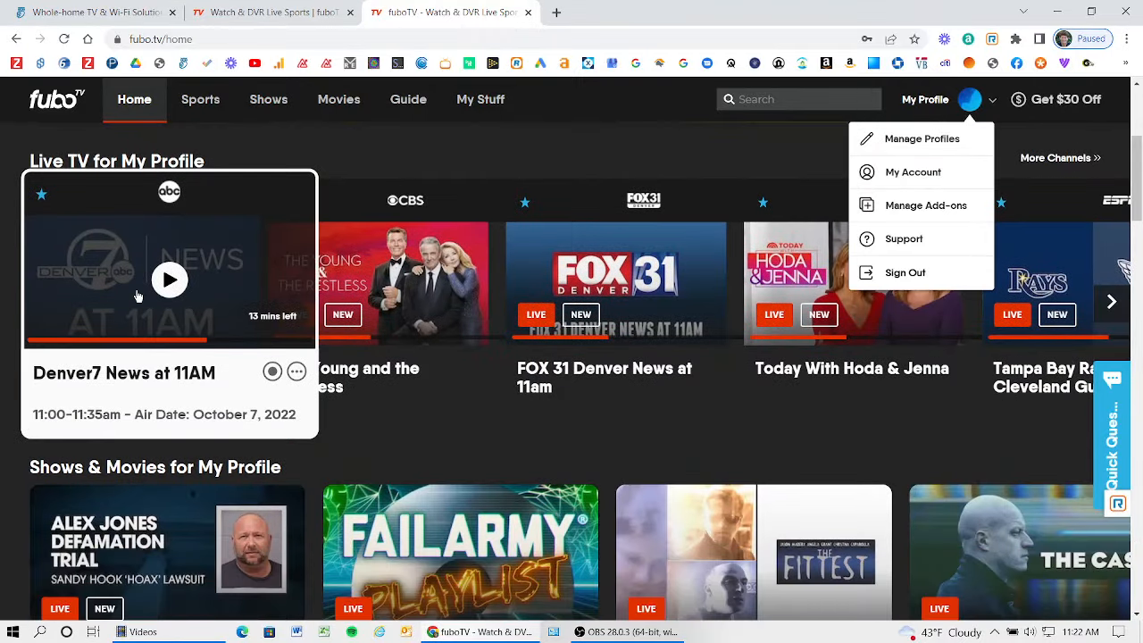
click(169, 280)
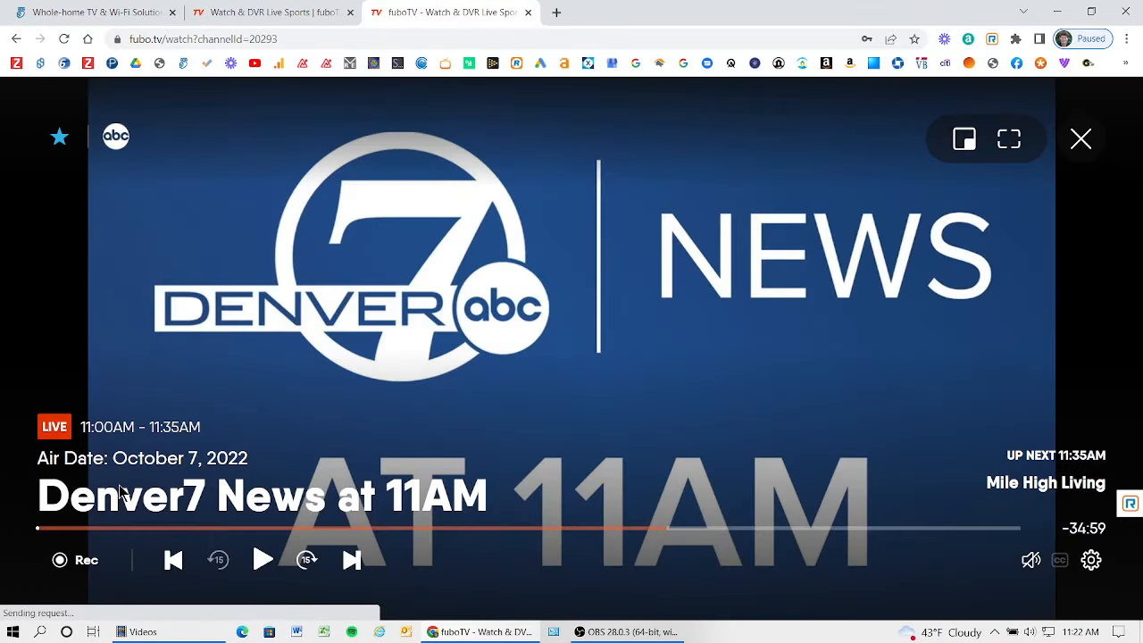
click(59, 560)
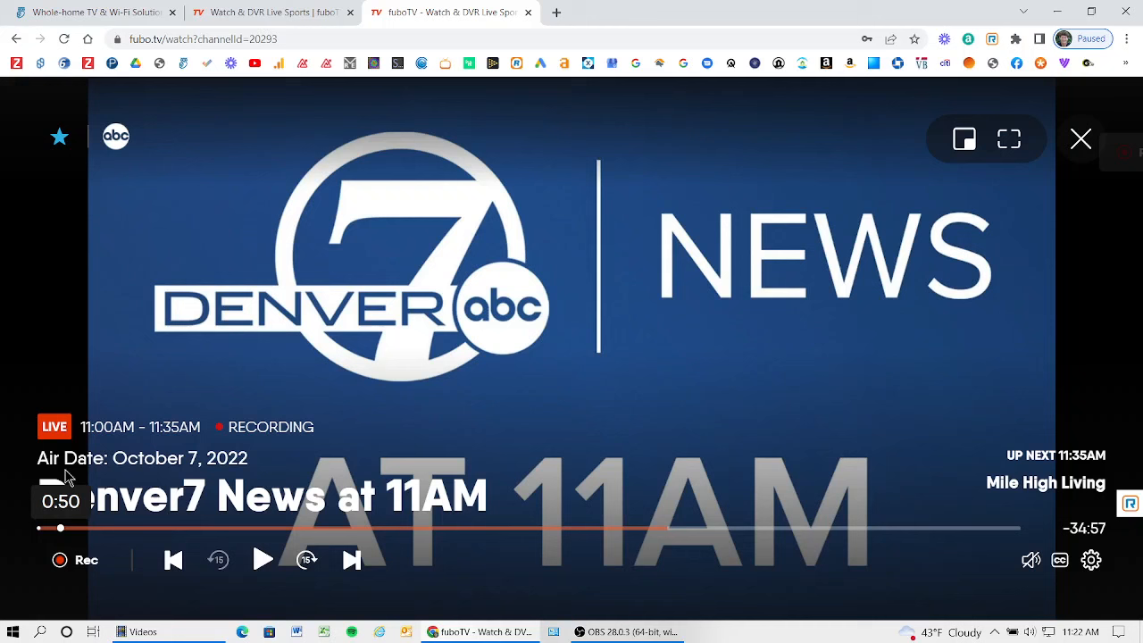